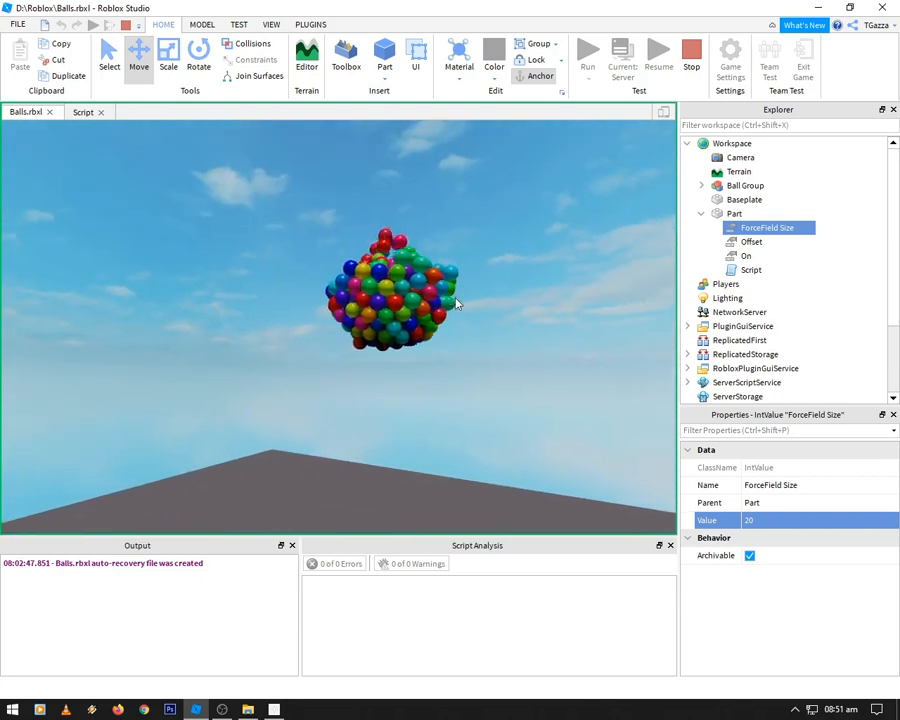
# Adjust the ForceField Size value during the run through 20 and 10 up to 50.
pyautogui.doubleClick(790, 520)
pyautogui.write('50')
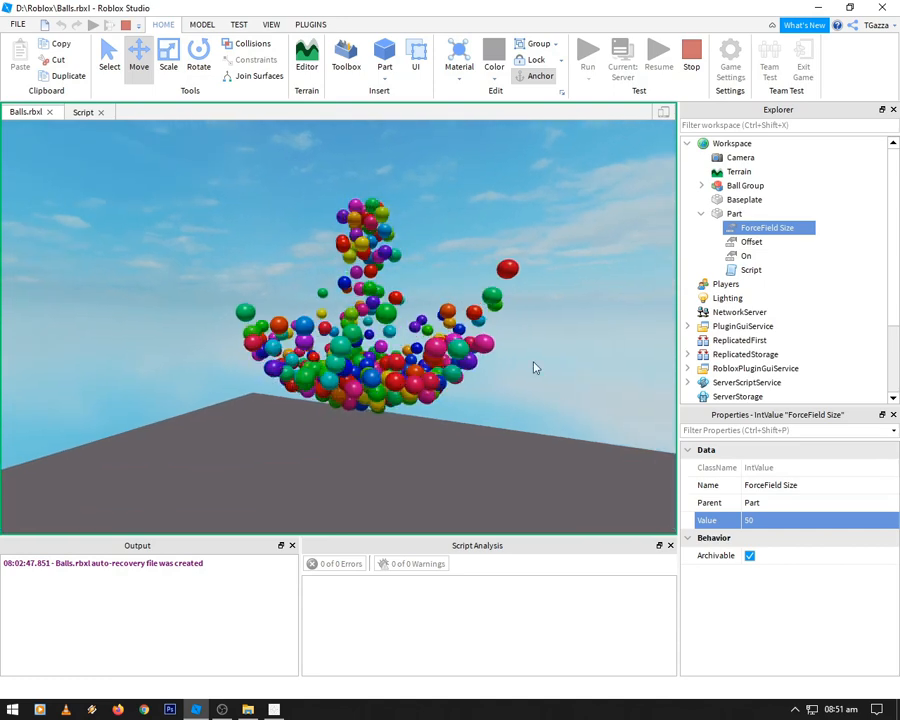
pyautogui.click(752, 240)
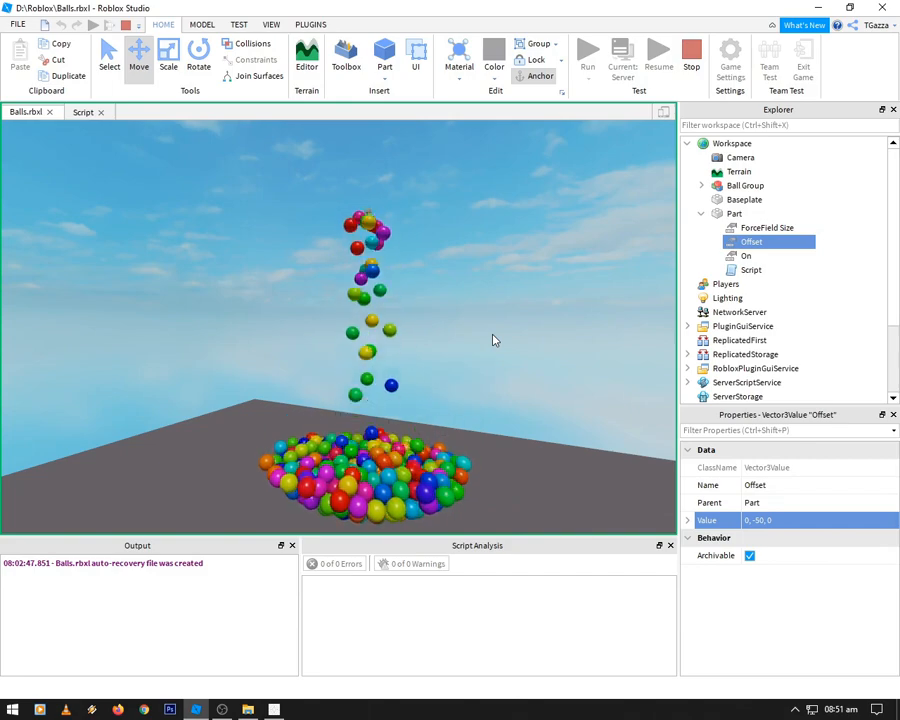
pyautogui.click(736, 212)
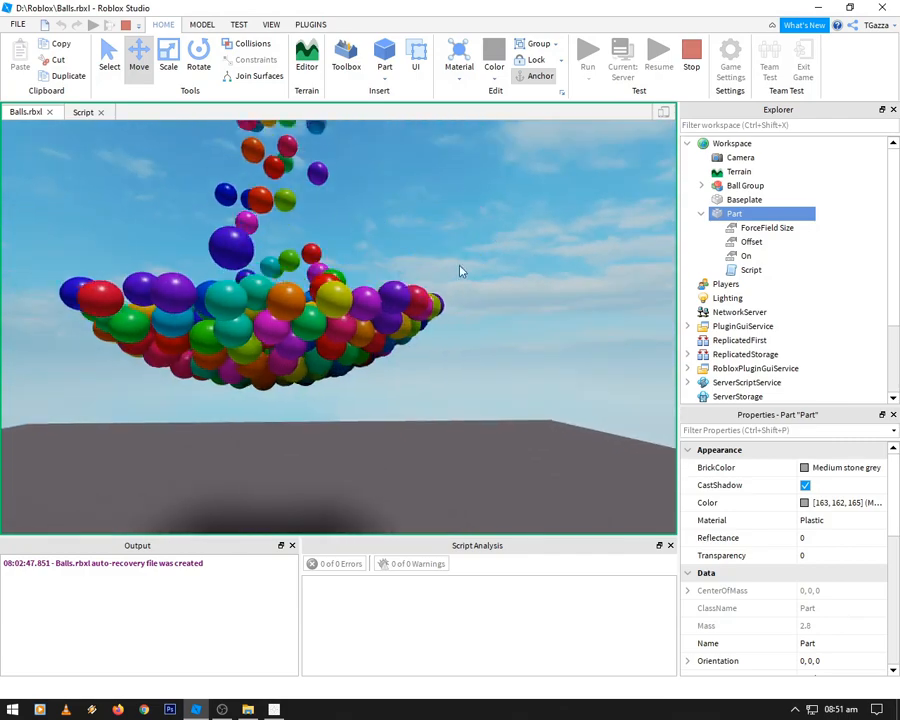
pyautogui.click(768, 228)
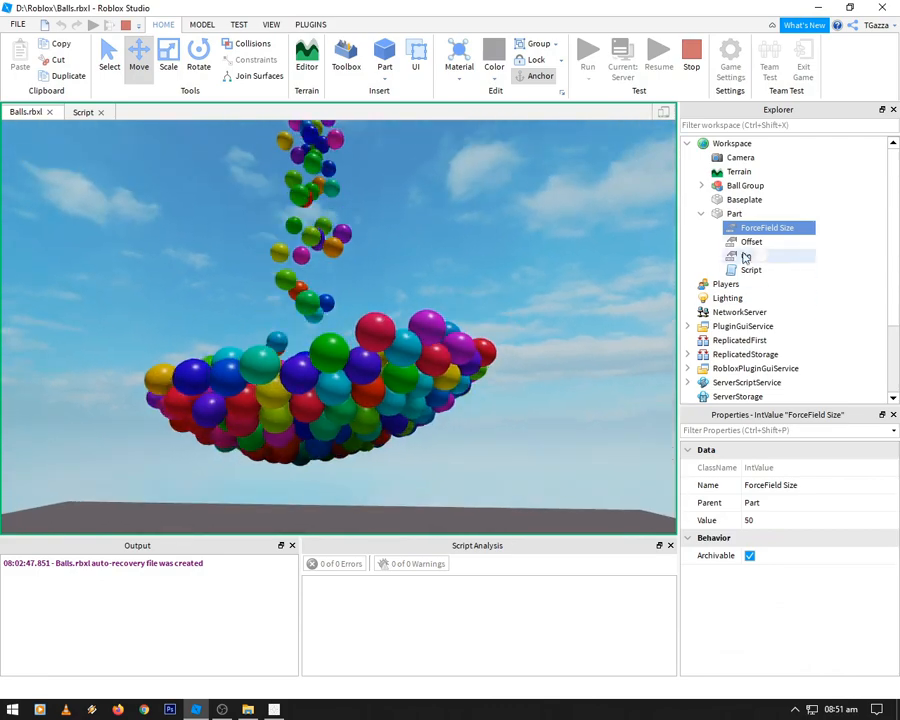
# Untick the On value so the balls drop to the ground, then tick it so they regather.
pyautogui.click(752, 240)
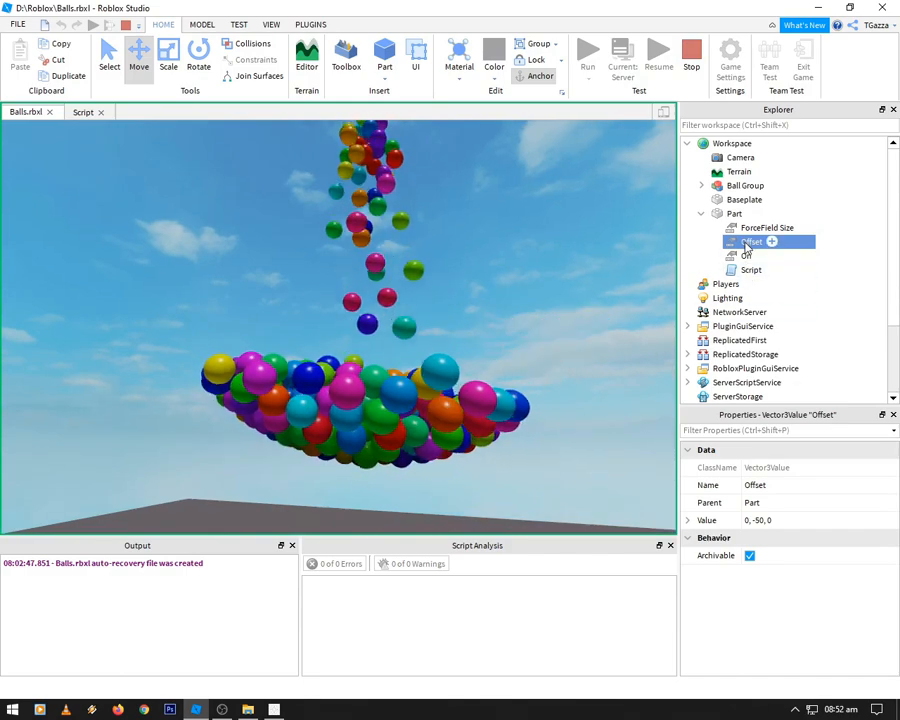
pyautogui.click(748, 256)
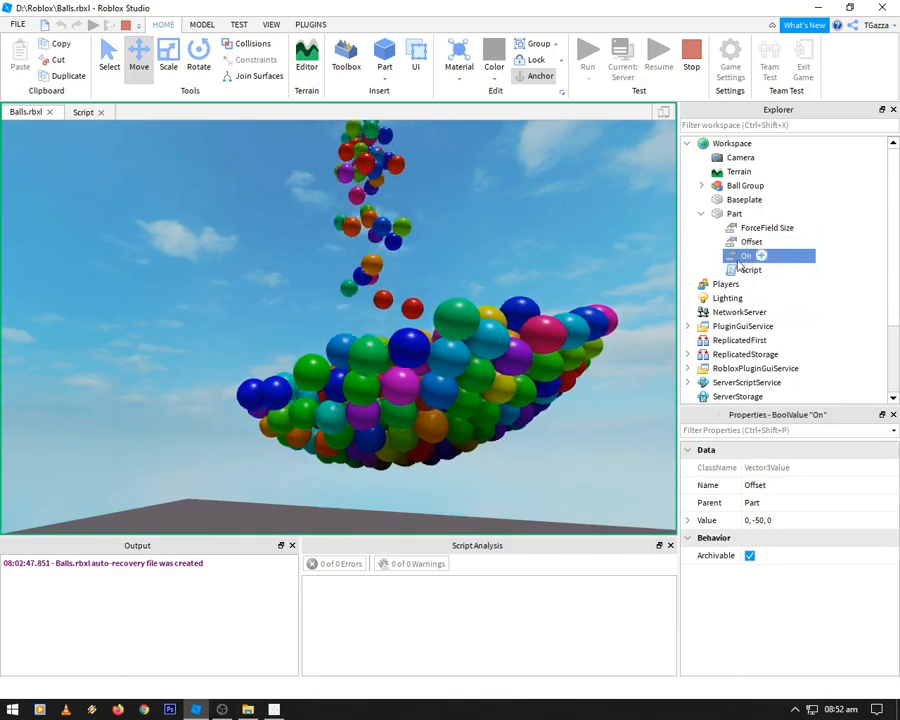
pyautogui.click(746, 256)
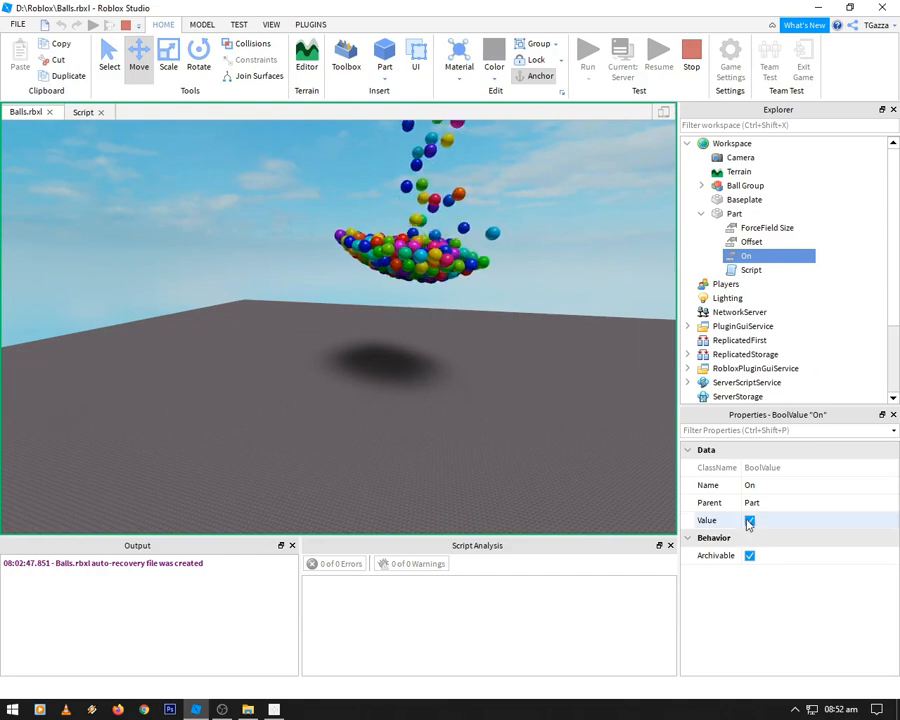
pyautogui.click(748, 520)
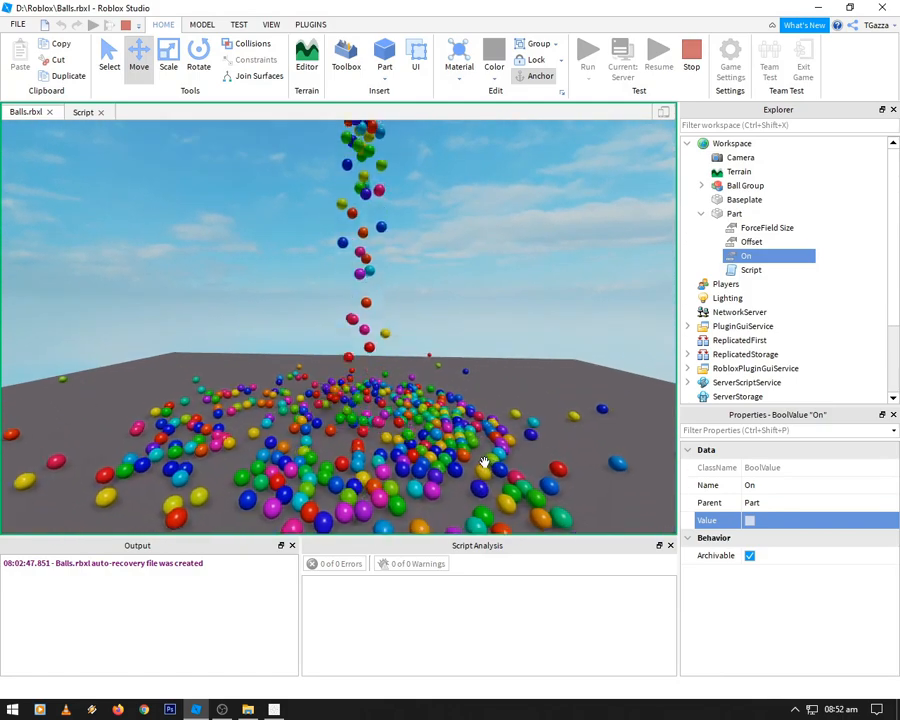
pyautogui.click(748, 520)
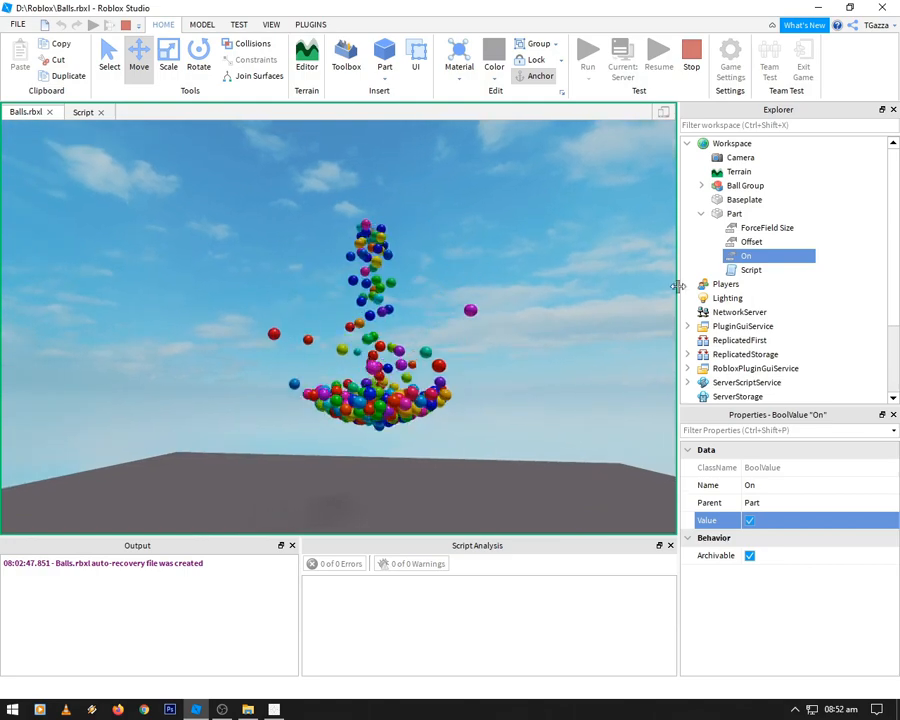
pyautogui.click(752, 240)
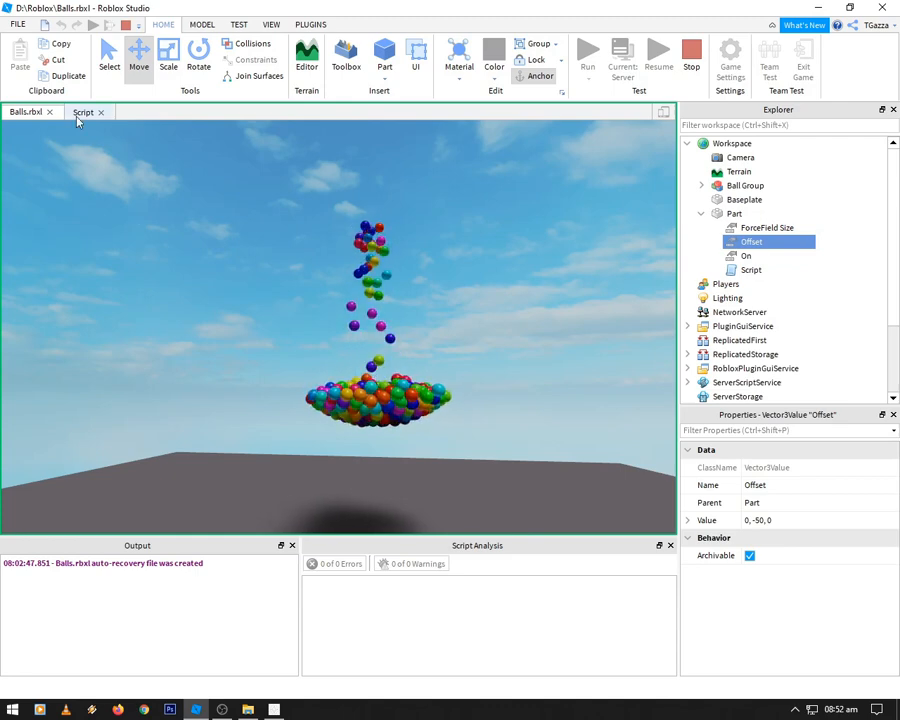
pyautogui.click(344, 56)
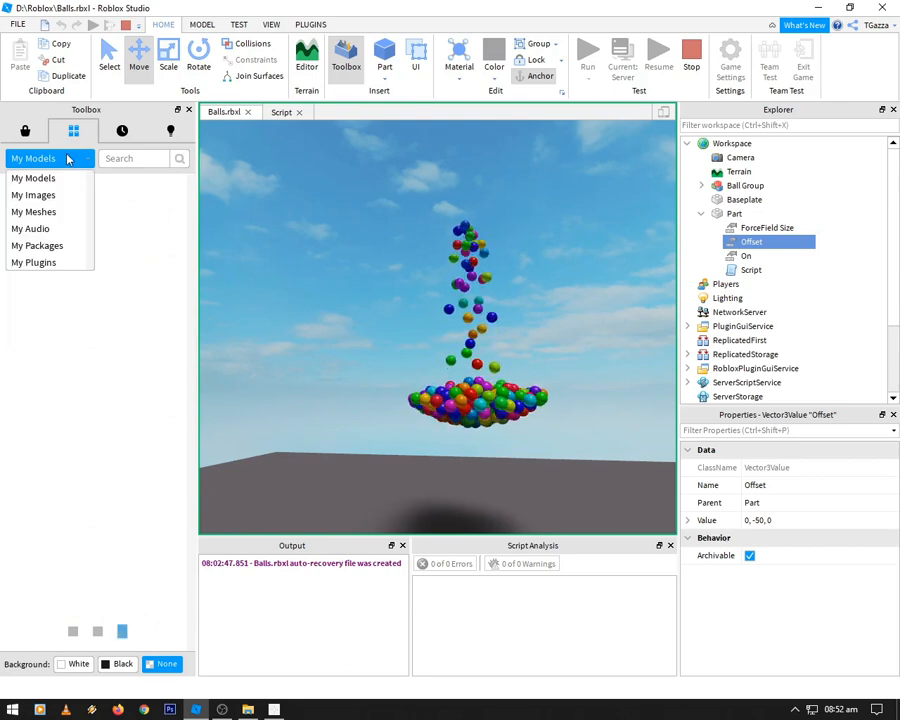
pyautogui.click(32, 176)
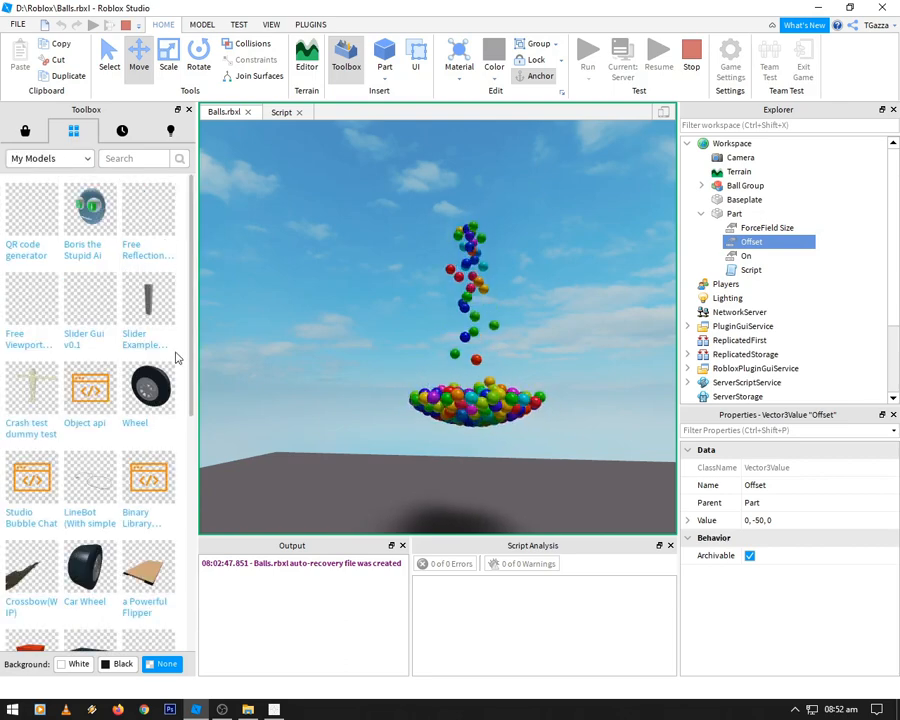
pyautogui.scroll(-3)
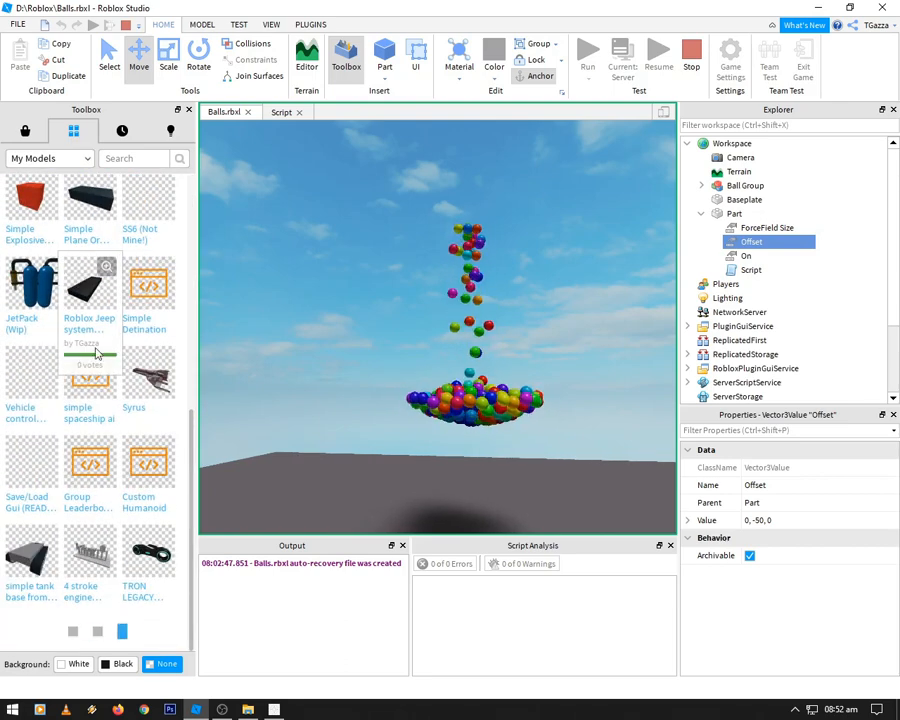
pyautogui.scroll(-3)
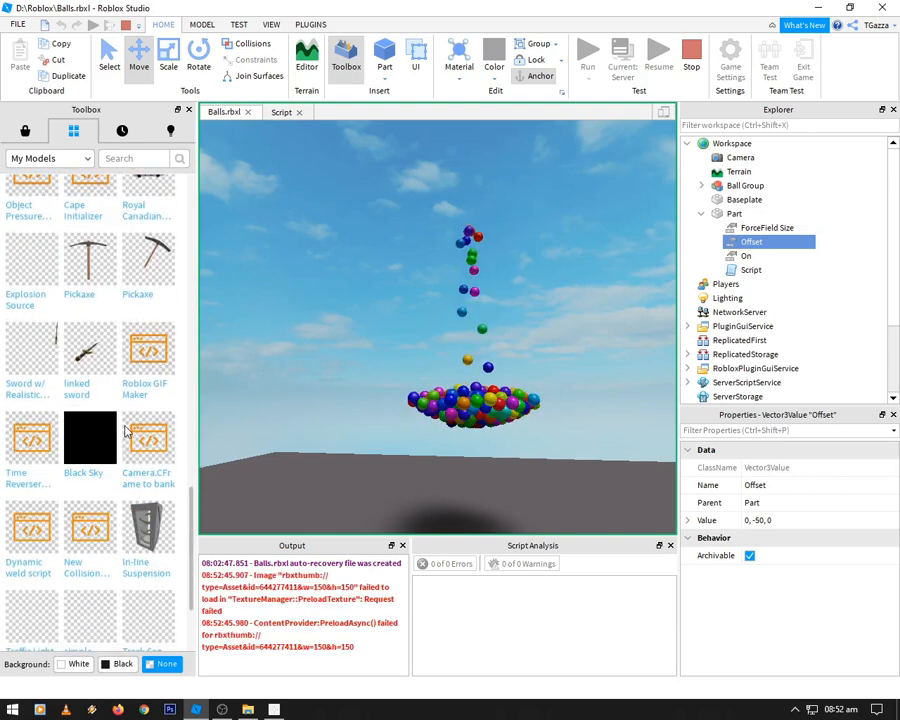
pyautogui.scroll(-3)
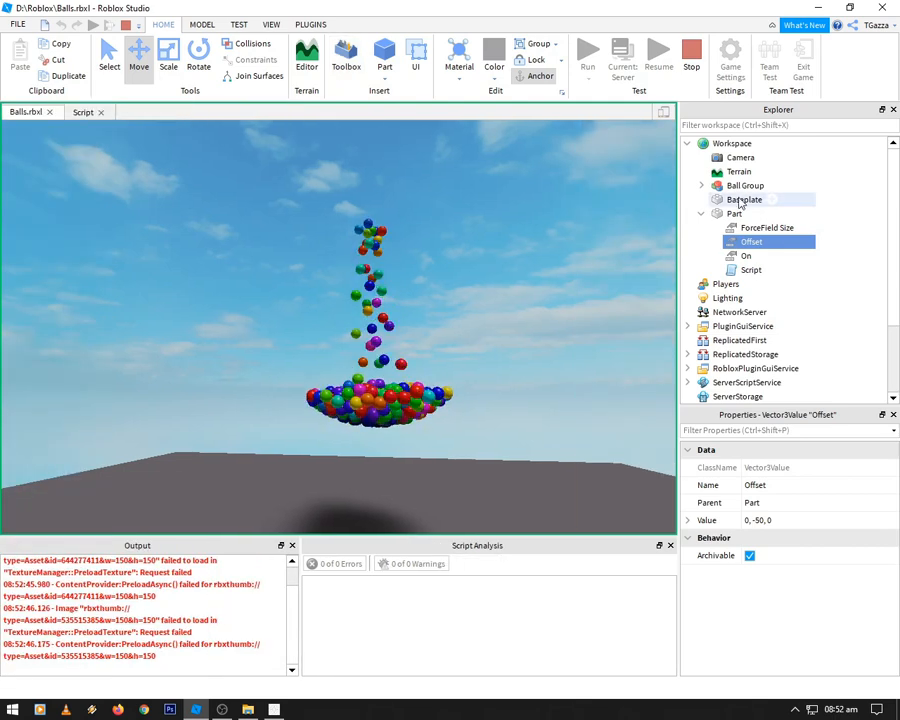
# Stop the test run with the ball script shown and the Part's child values expanded.
pyautogui.click(736, 212)
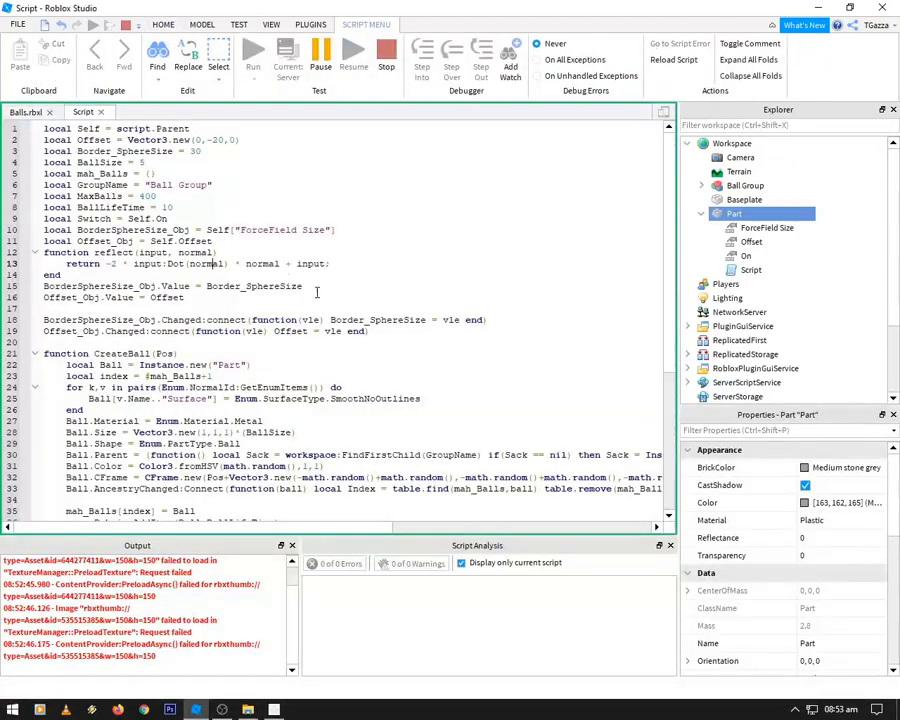
pyautogui.moveTo(384, 56)
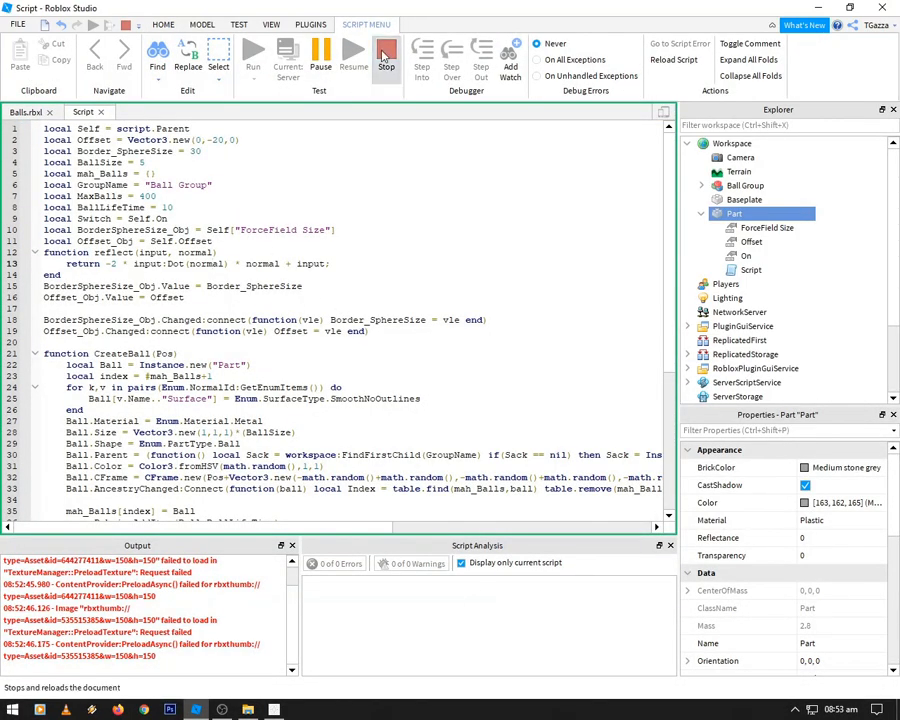
pyautogui.click(384, 56)
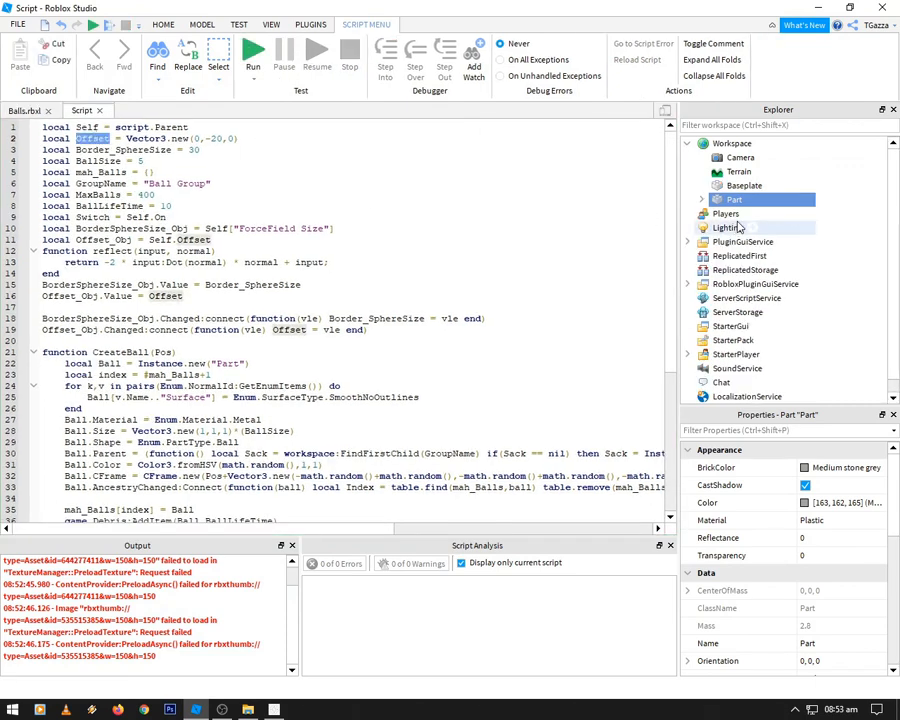
pyautogui.click(700, 200)
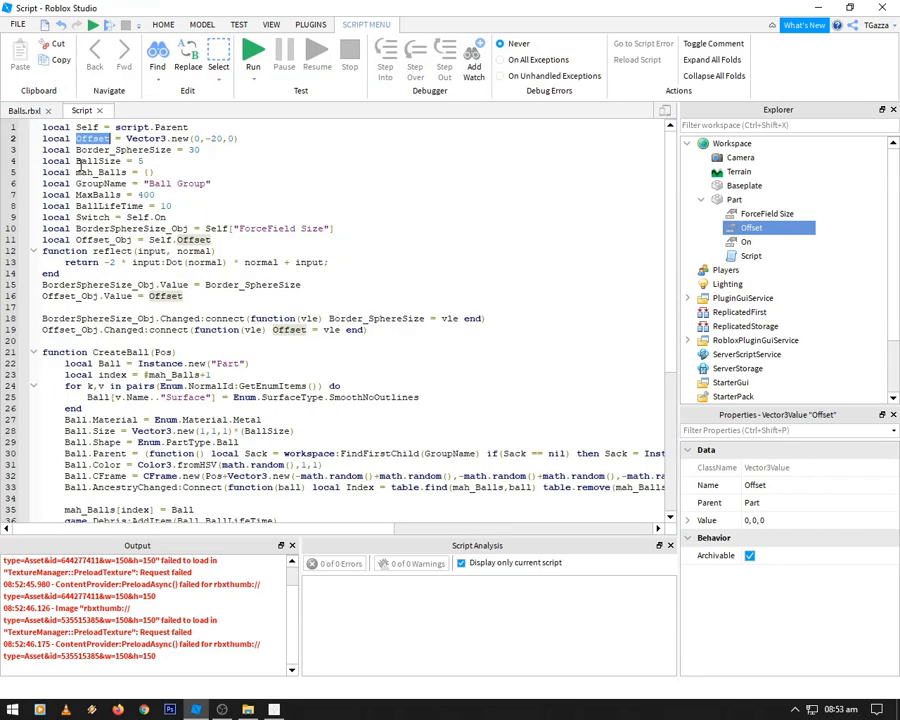
pyautogui.doubleClick(124, 148)
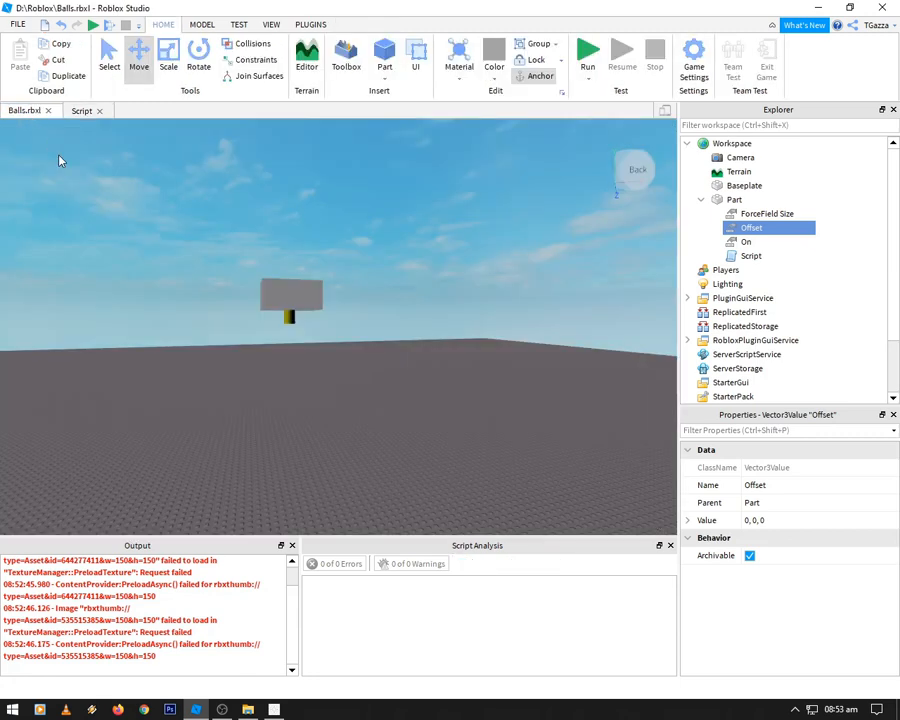
pyautogui.moveTo(162, 400)
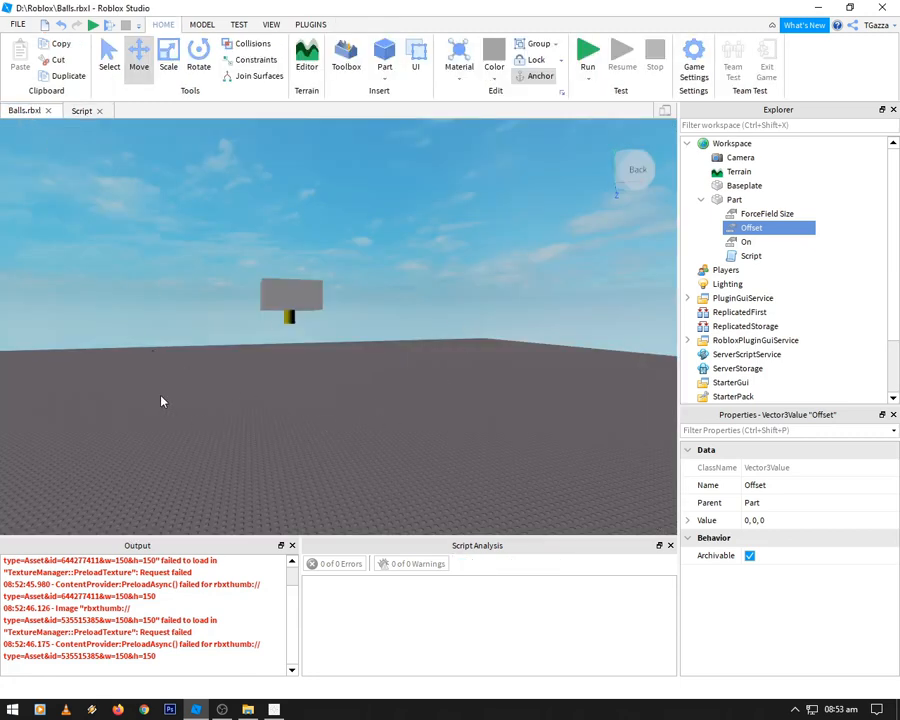
pyautogui.moveTo(204, 208)
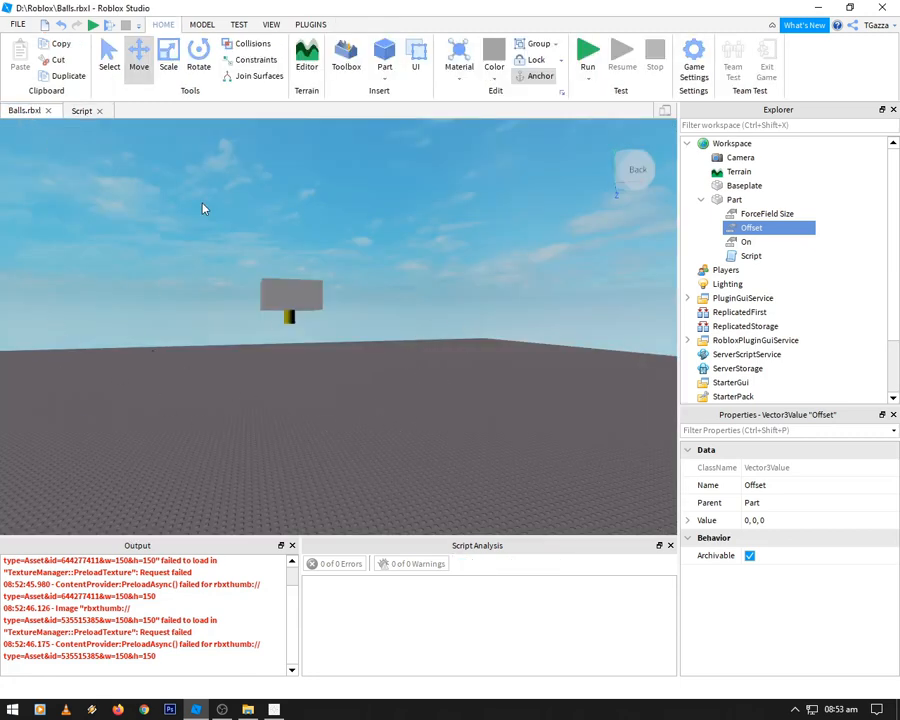
pyautogui.moveTo(82, 110)
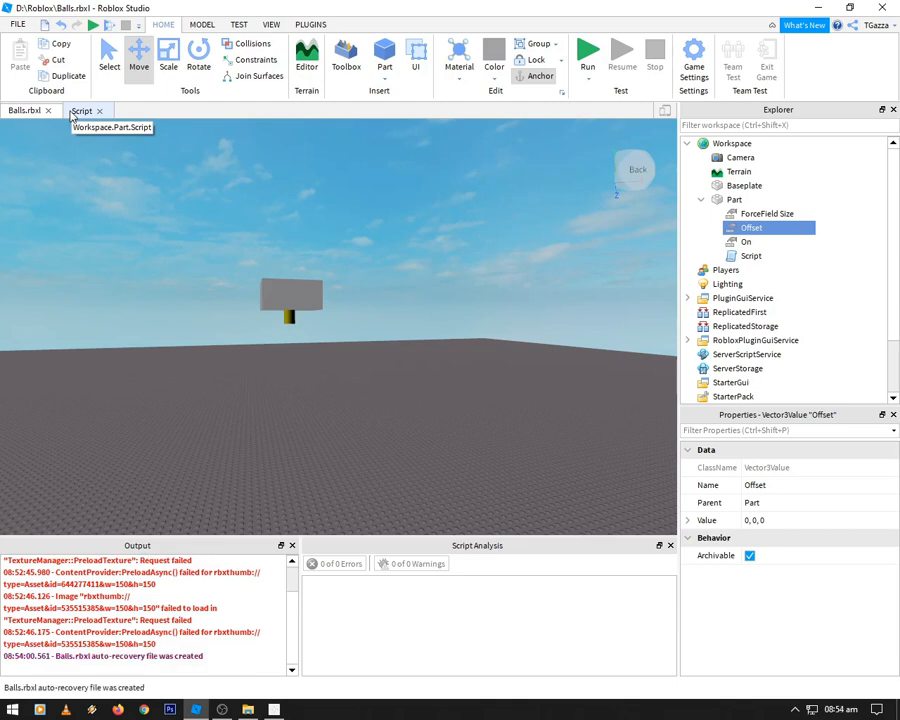
pyautogui.moveTo(80, 110)
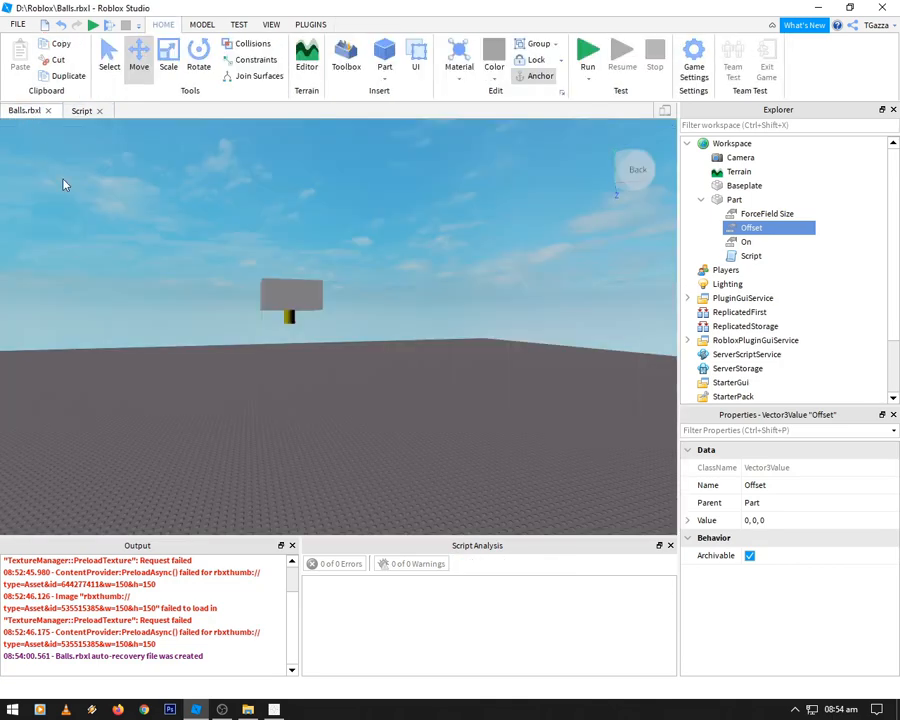
pyautogui.moveTo(98, 204)
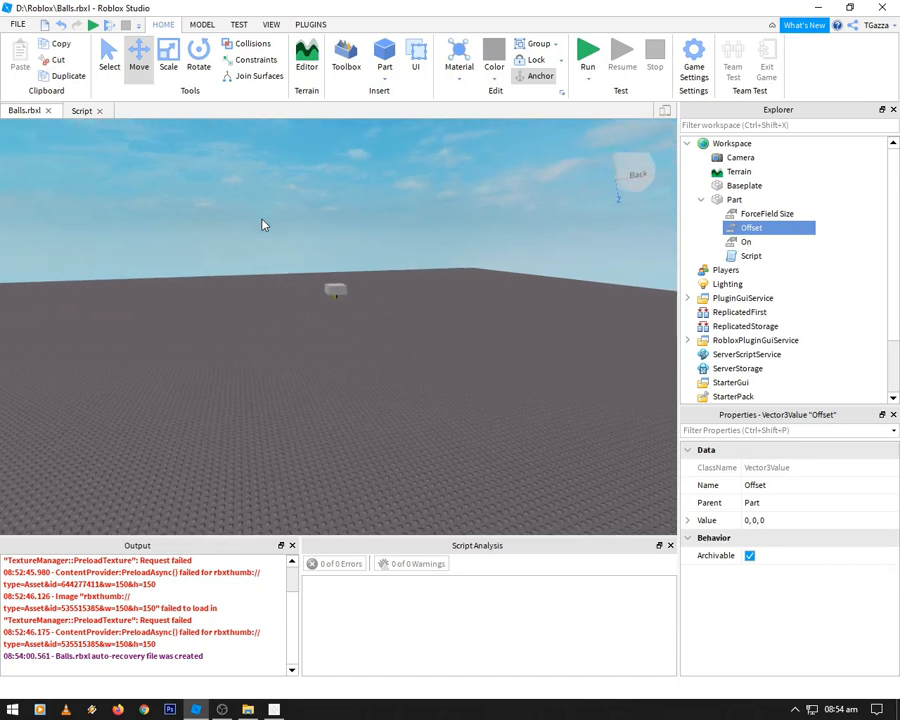
# Check the On value and the Part itself in the Explorer hierarchy.
pyautogui.click(746, 240)
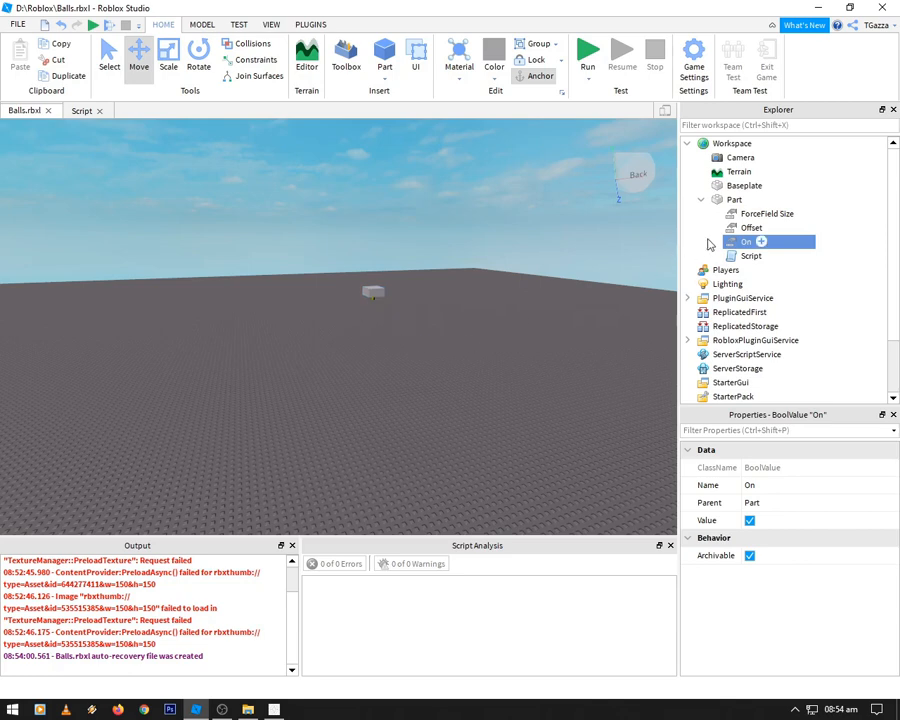
pyautogui.click(736, 200)
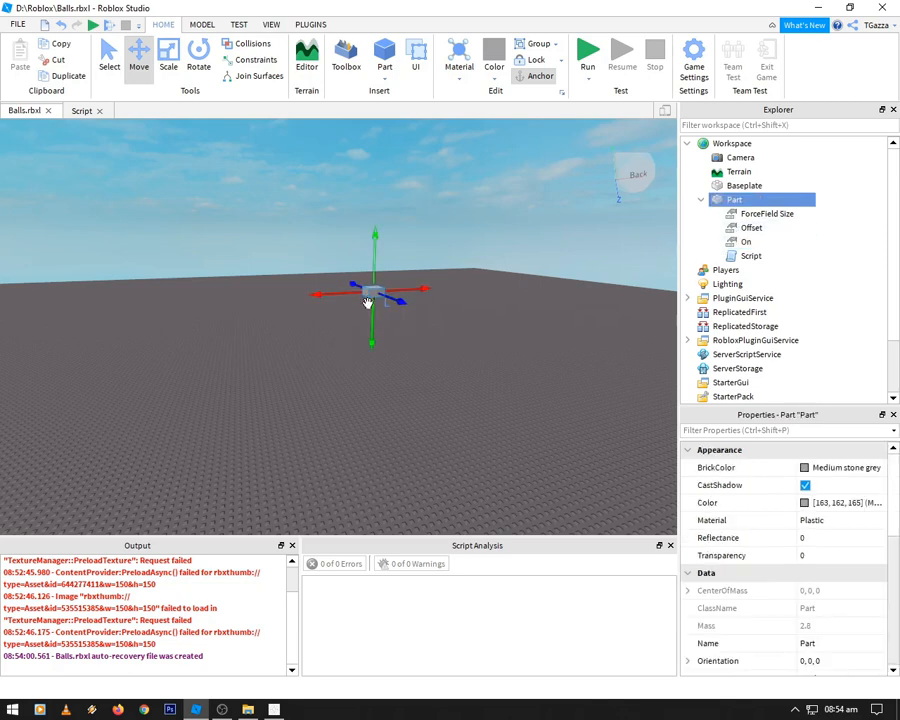
pyautogui.moveTo(244, 430)
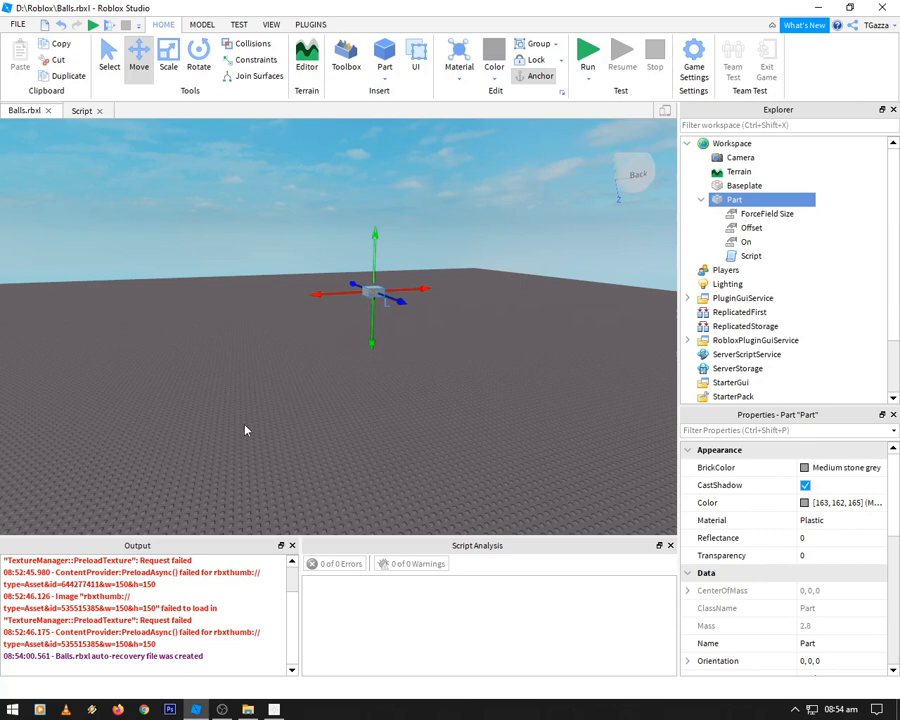
pyautogui.moveTo(316, 390)
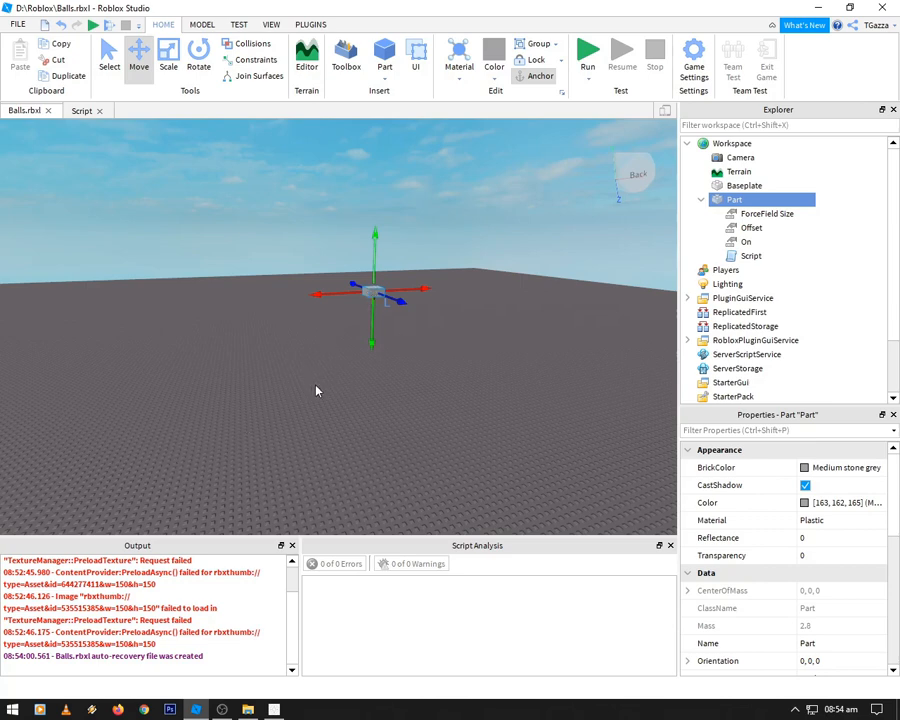
pyautogui.moveTo(112, 148)
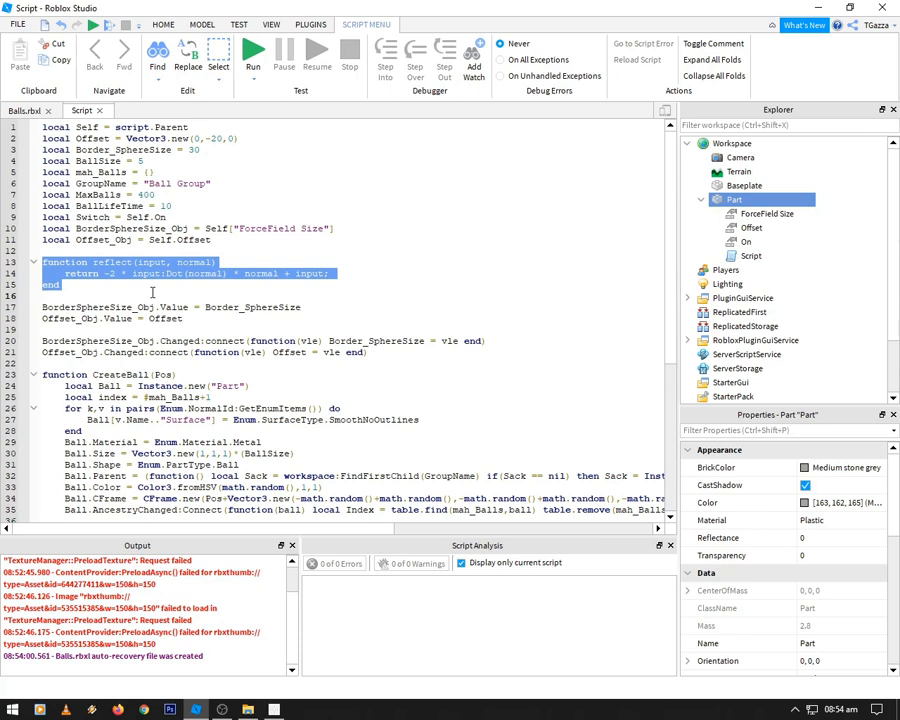
pyautogui.moveTo(336, 296)
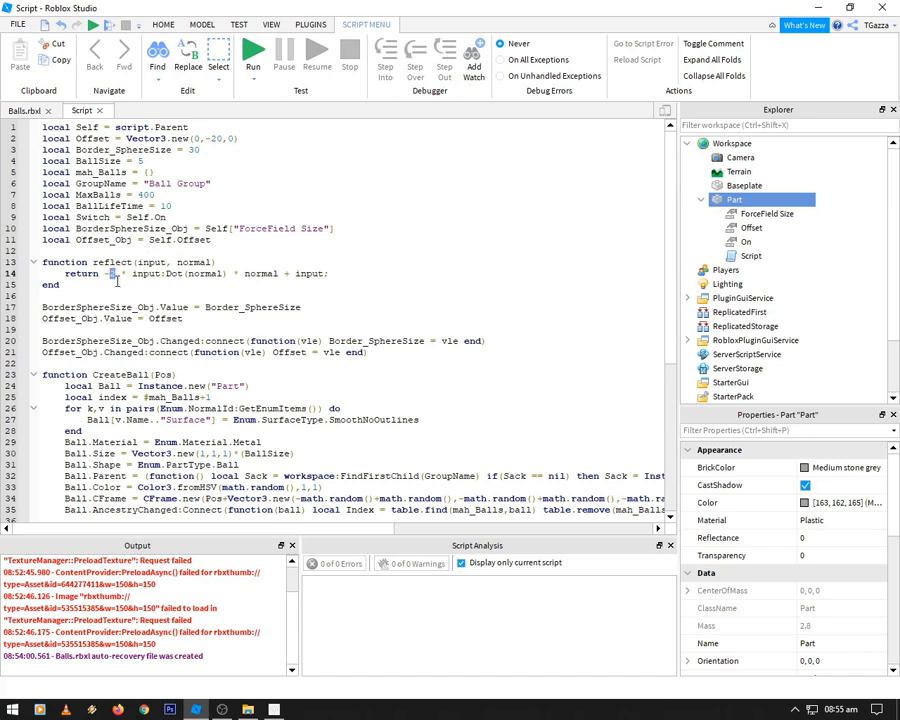
pyautogui.moveTo(114, 276)
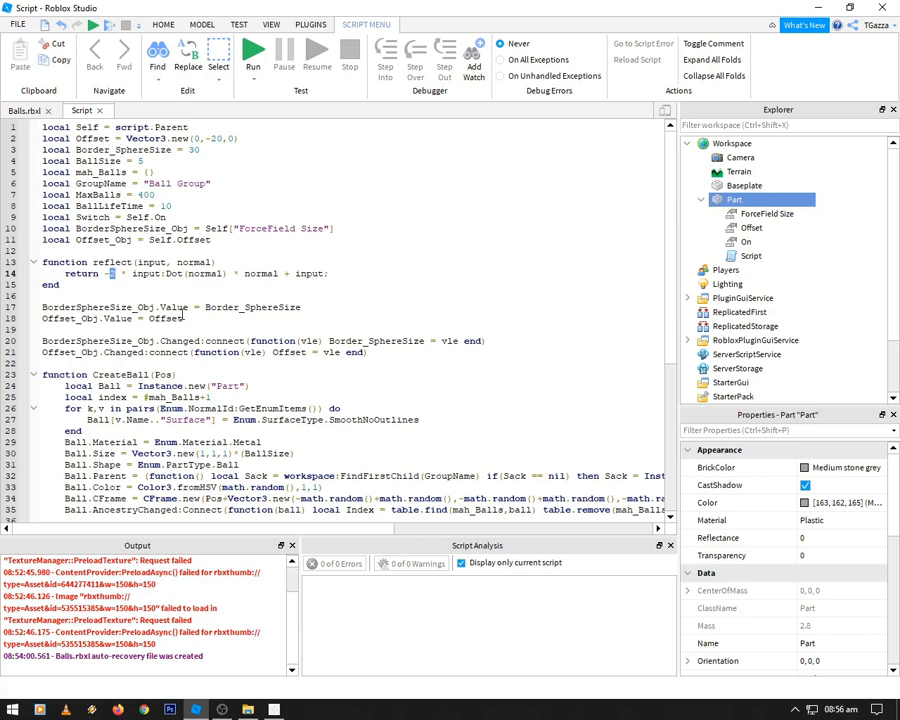
# Inspect BorderSphereSize_Obj, Offset and ForceField Size, then read down to the Heartbeat loop.
pyautogui.doubleClick(112, 318)
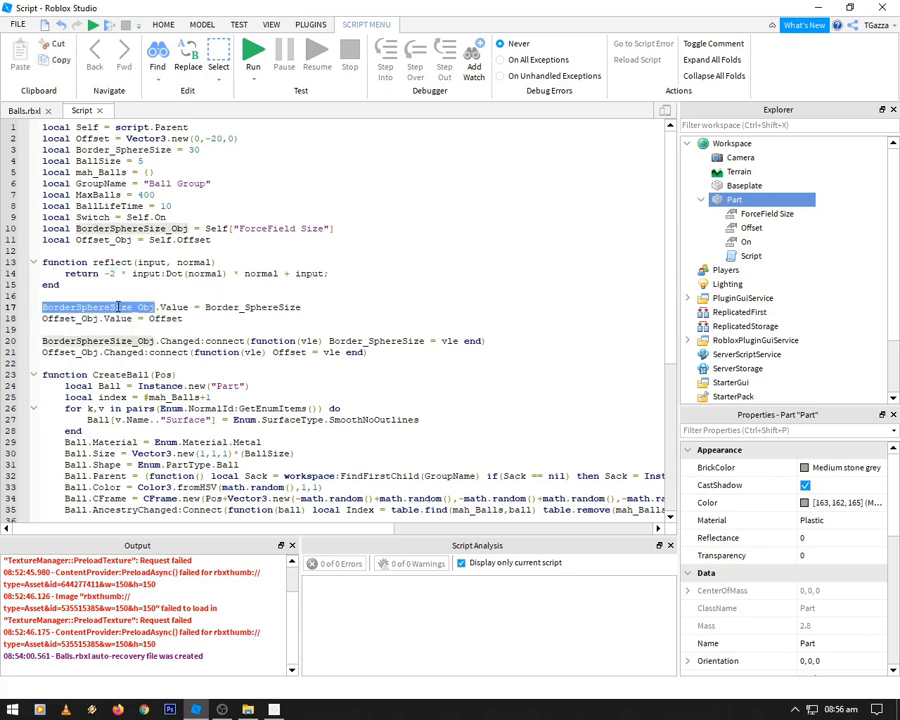
pyautogui.click(748, 228)
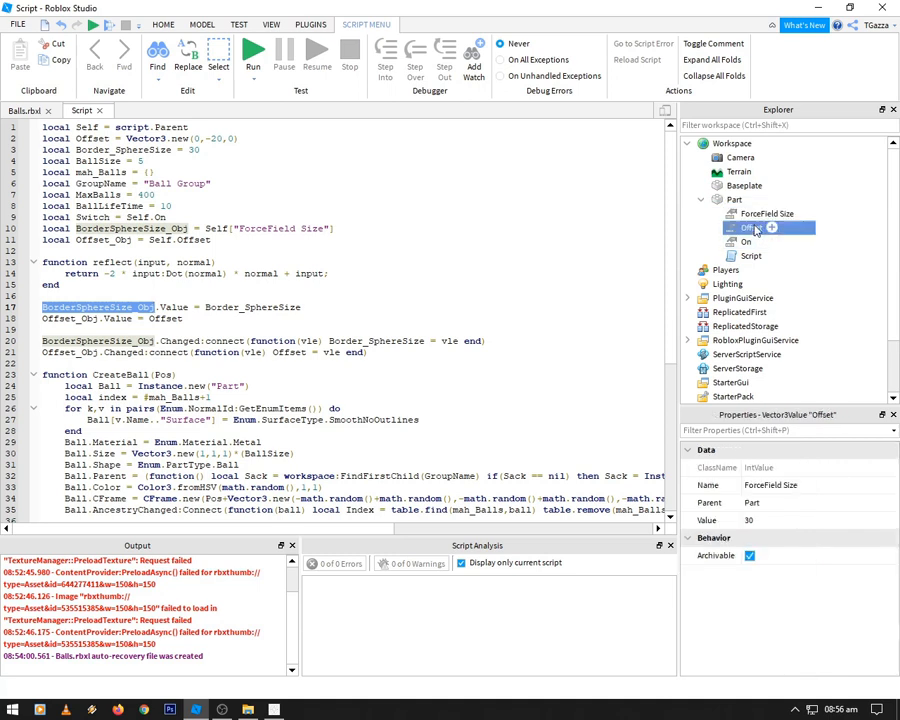
pyautogui.click(768, 212)
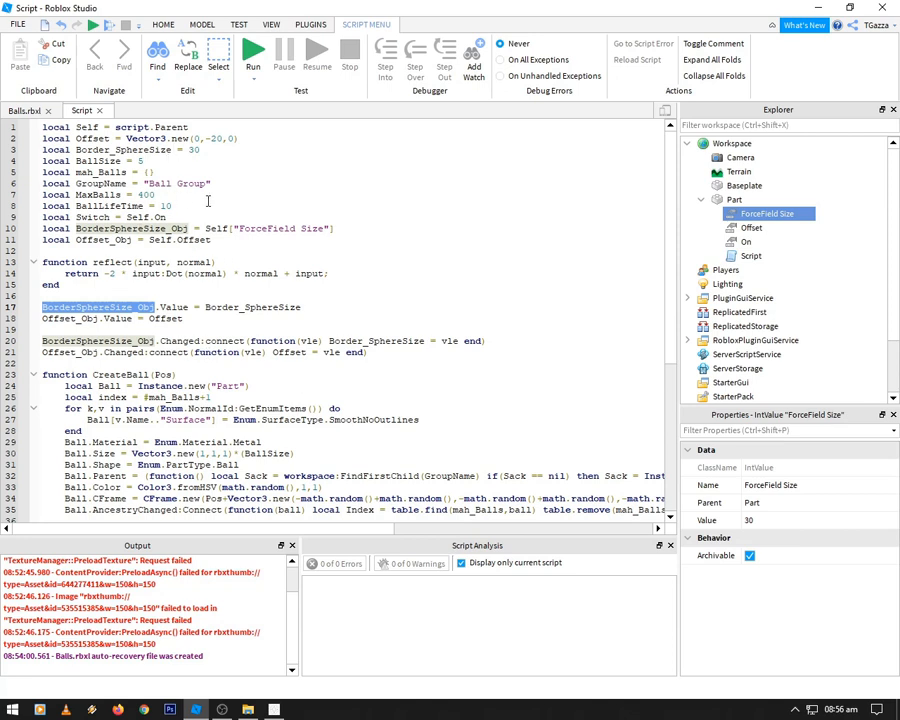
pyautogui.scroll(-3)
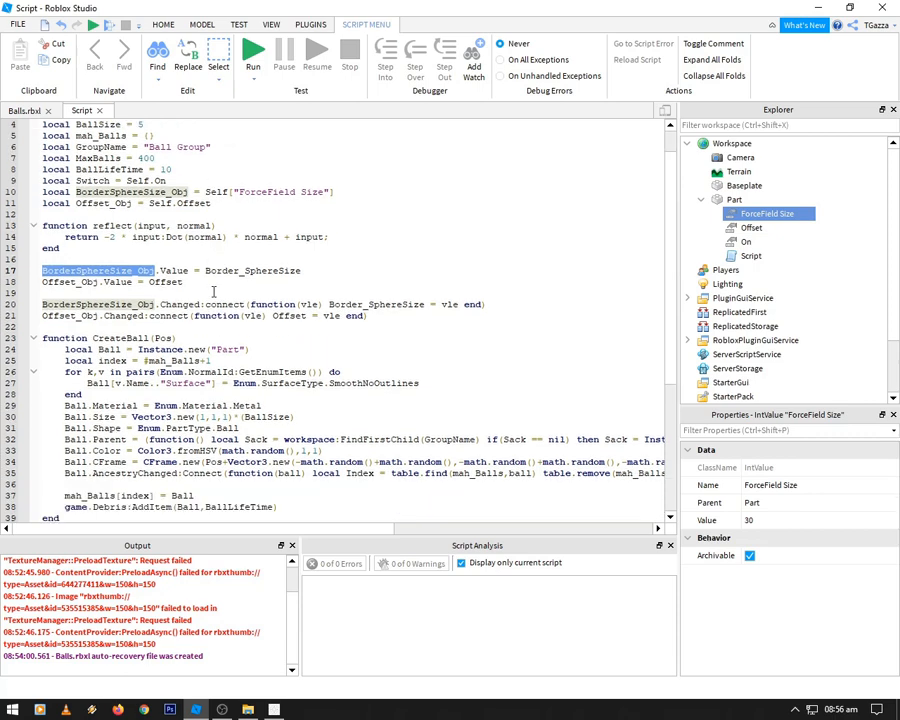
pyautogui.scroll(-3)
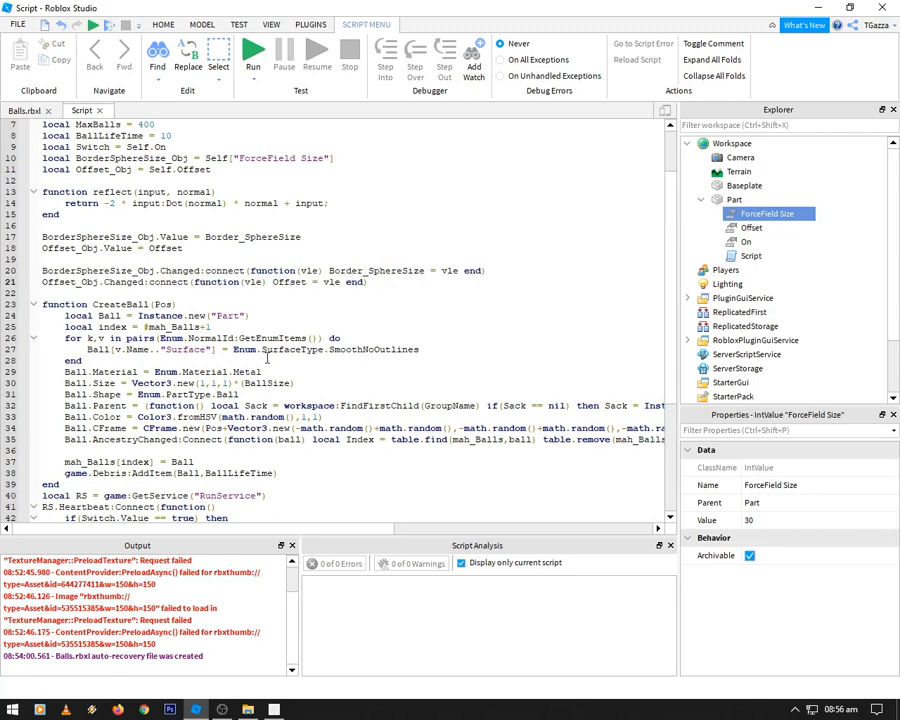
pyautogui.scroll(-3)
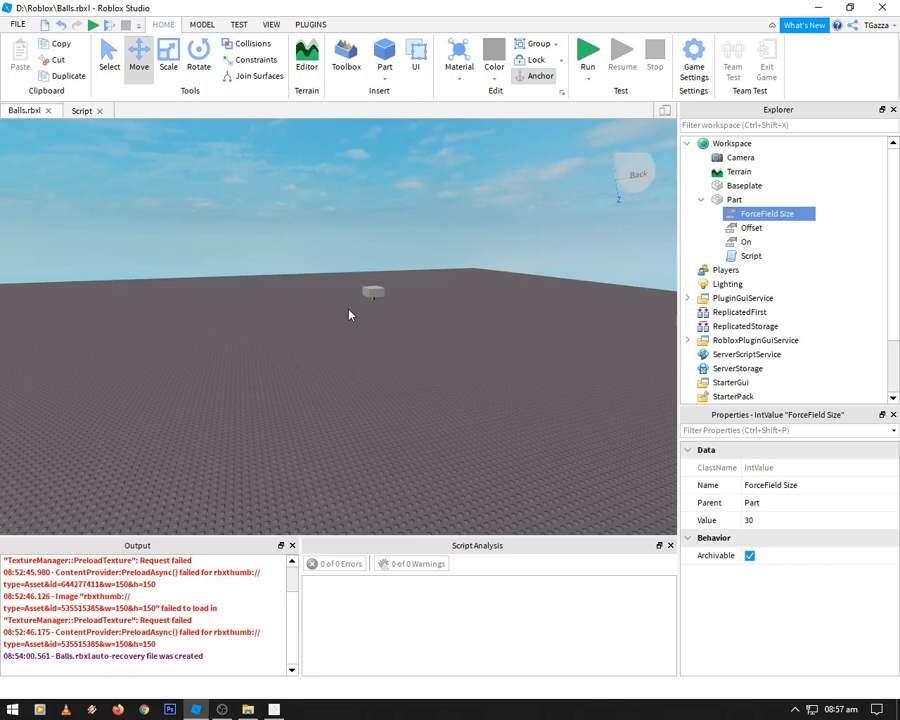
pyautogui.moveTo(88, 136)
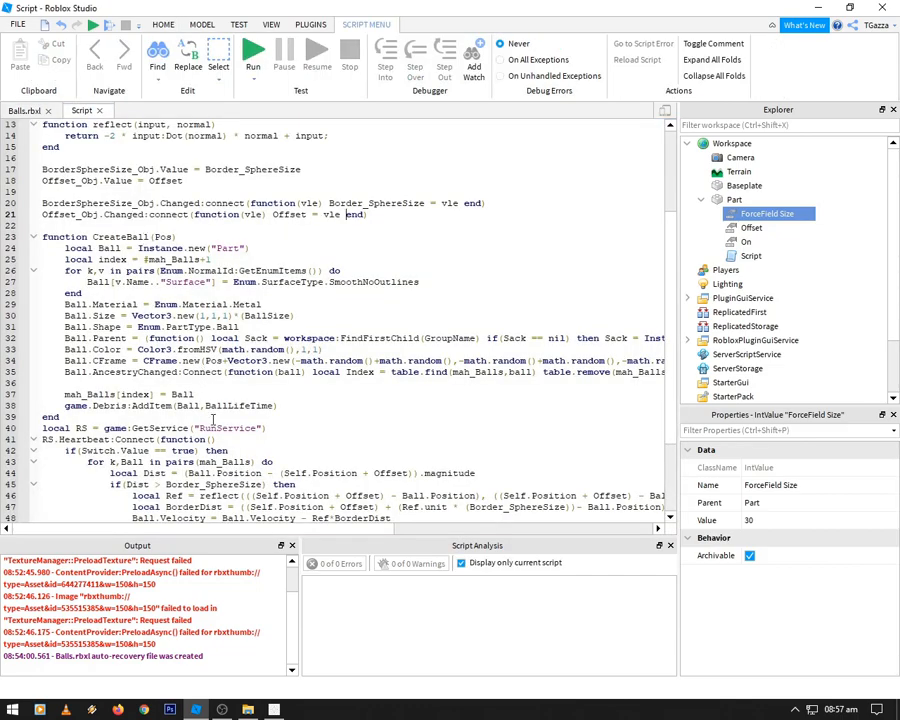
pyautogui.scroll(-3)
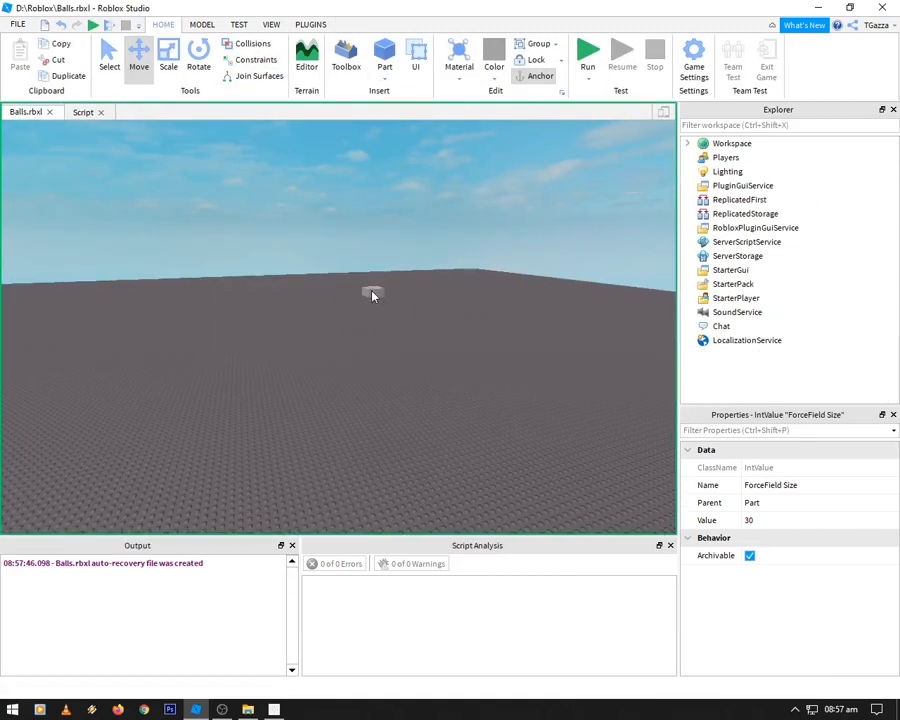
# Run the place so the balls spawn into a cloud and select one spawned ball.
pyautogui.click(588, 50)
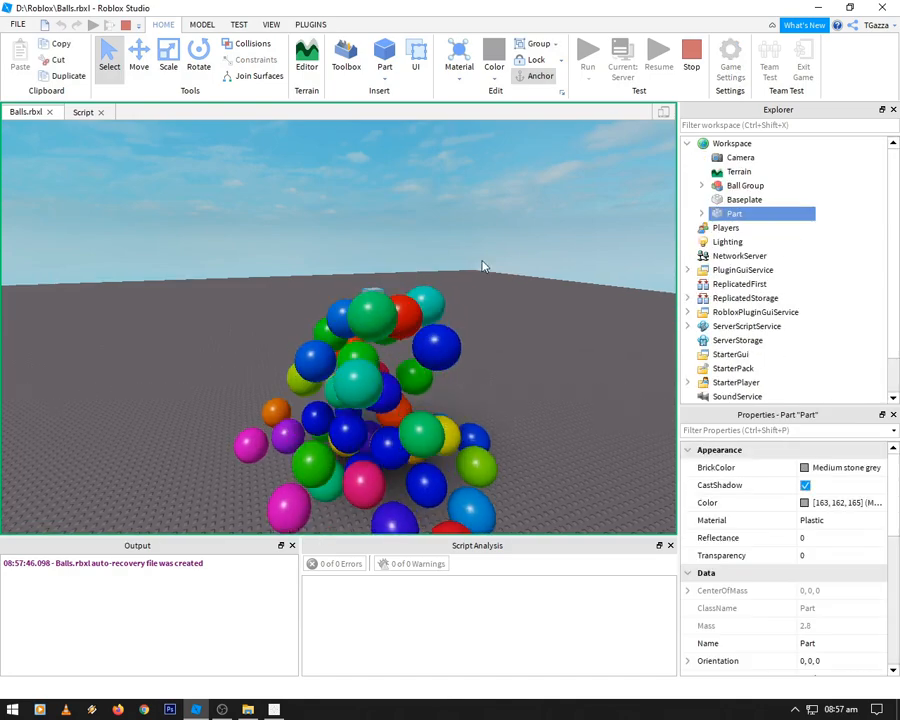
pyautogui.click(140, 52)
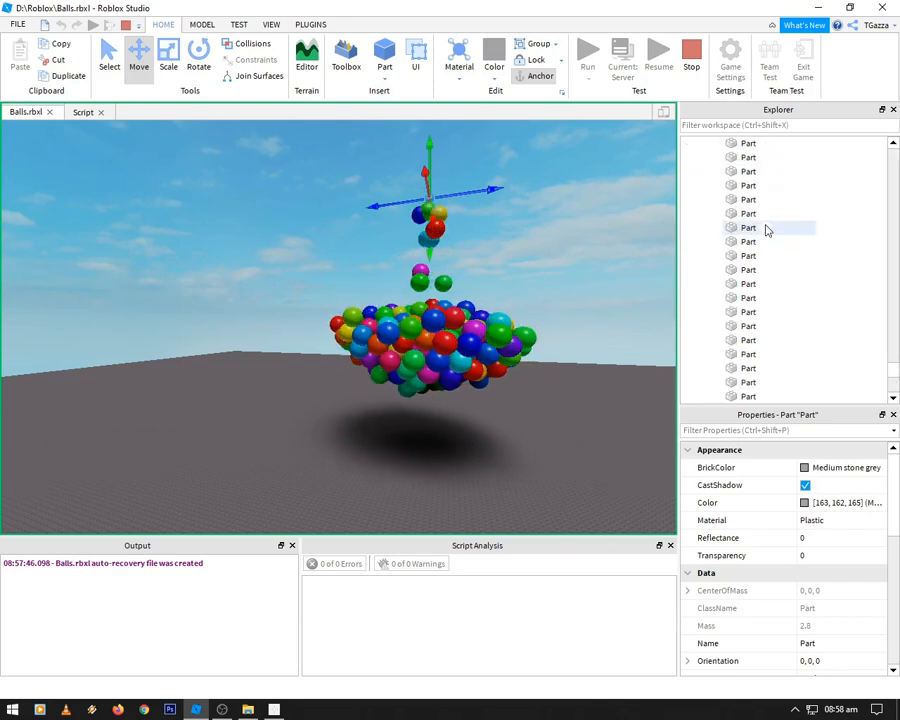
pyautogui.click(748, 382)
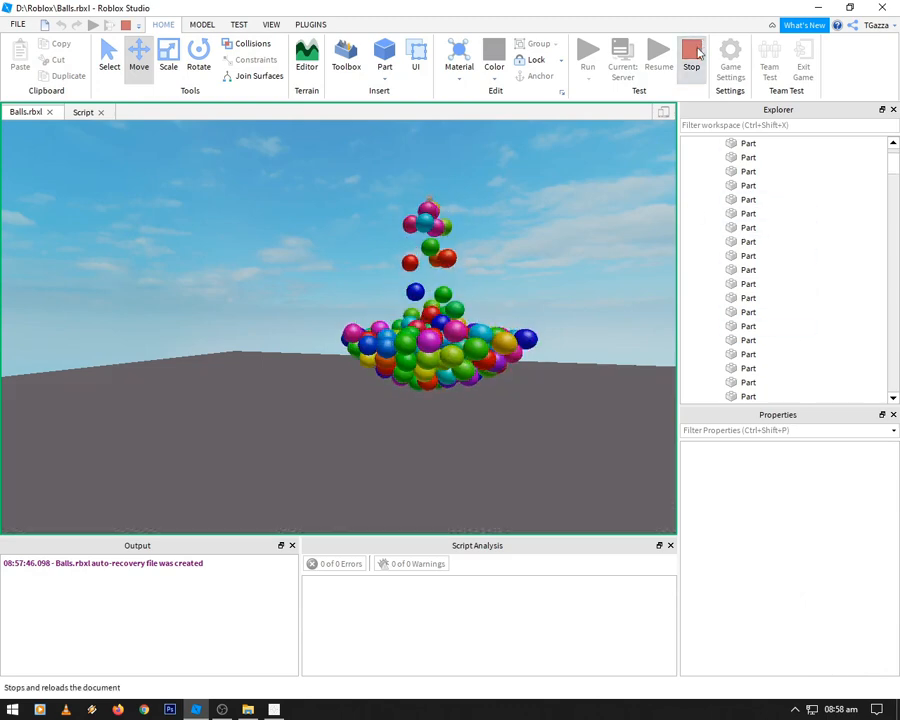
# Stop the run, check BallLifeTime in the script and start a fresh run.
pyautogui.click(692, 52)
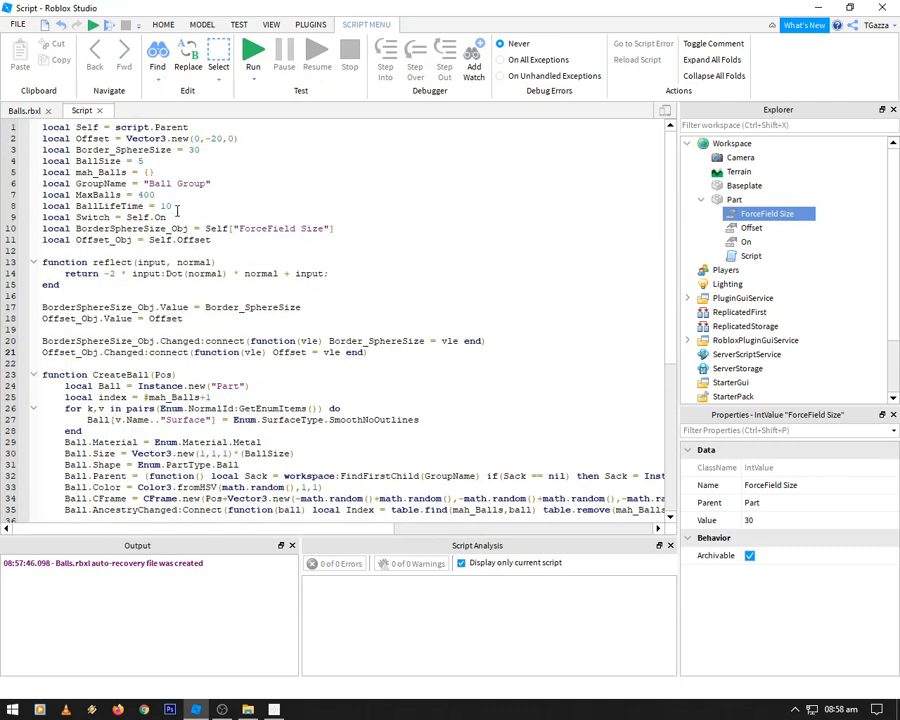
pyautogui.doubleClick(164, 206)
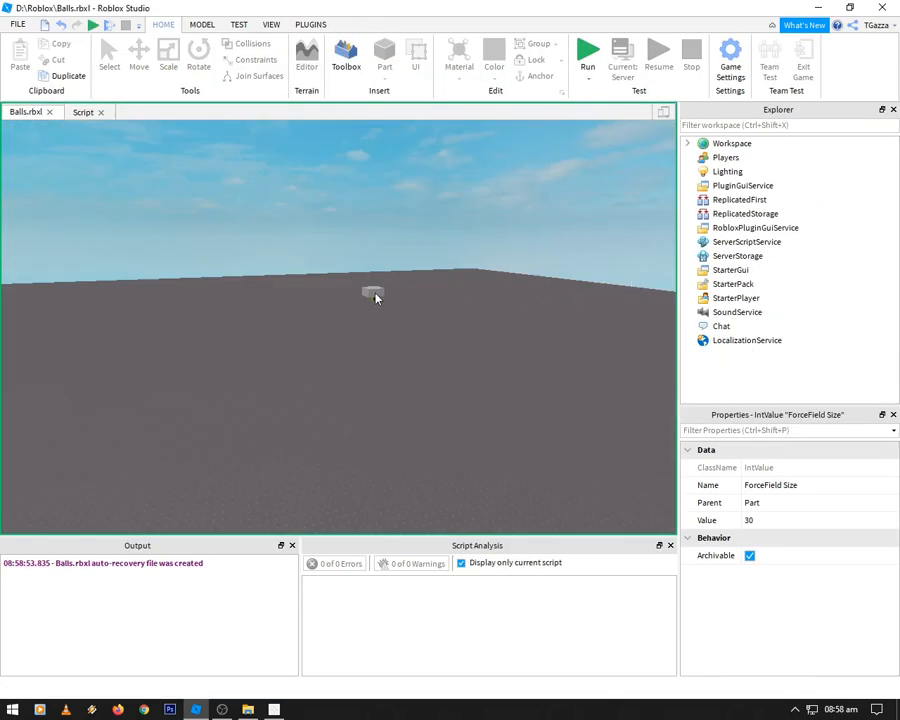
pyautogui.click(588, 52)
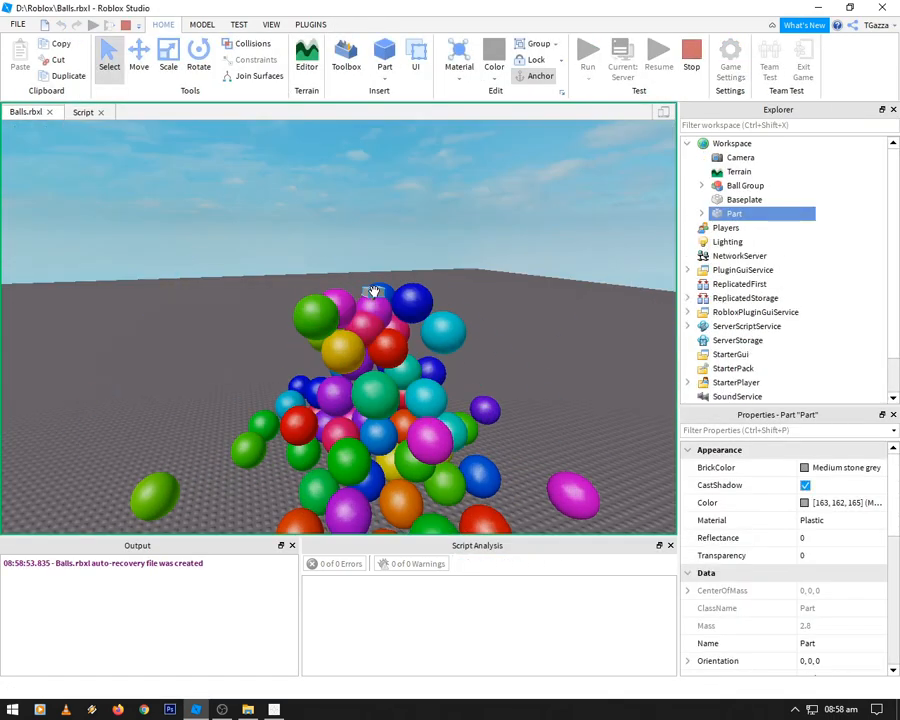
pyautogui.click(138, 56)
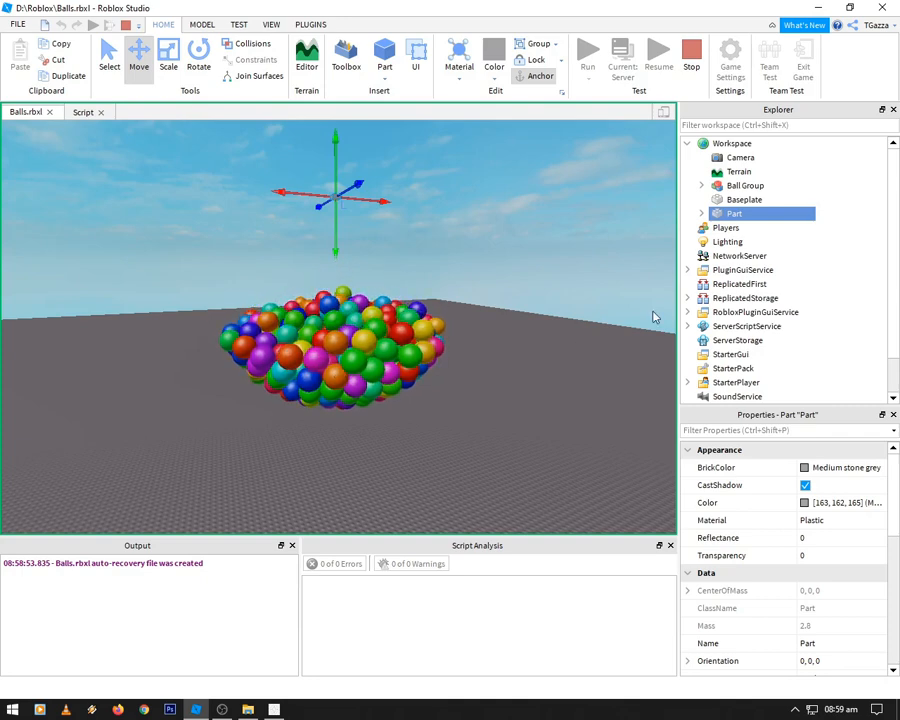
# Select the spawner Part in the workspace and raise it so the ball cloud follows.
pyautogui.click(700, 212)
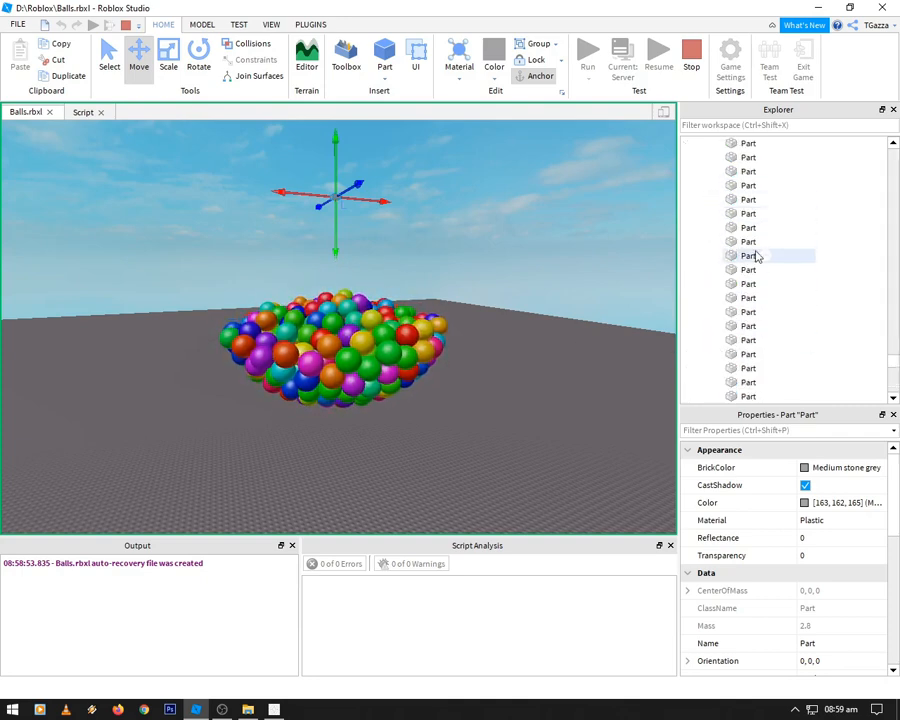
pyautogui.click(748, 228)
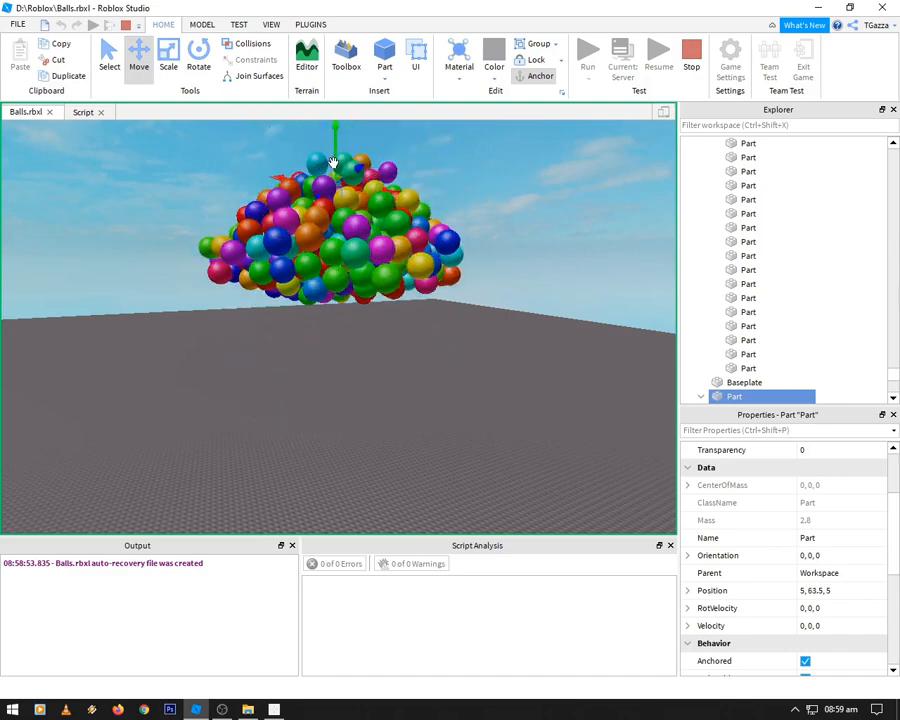
pyautogui.click(588, 52)
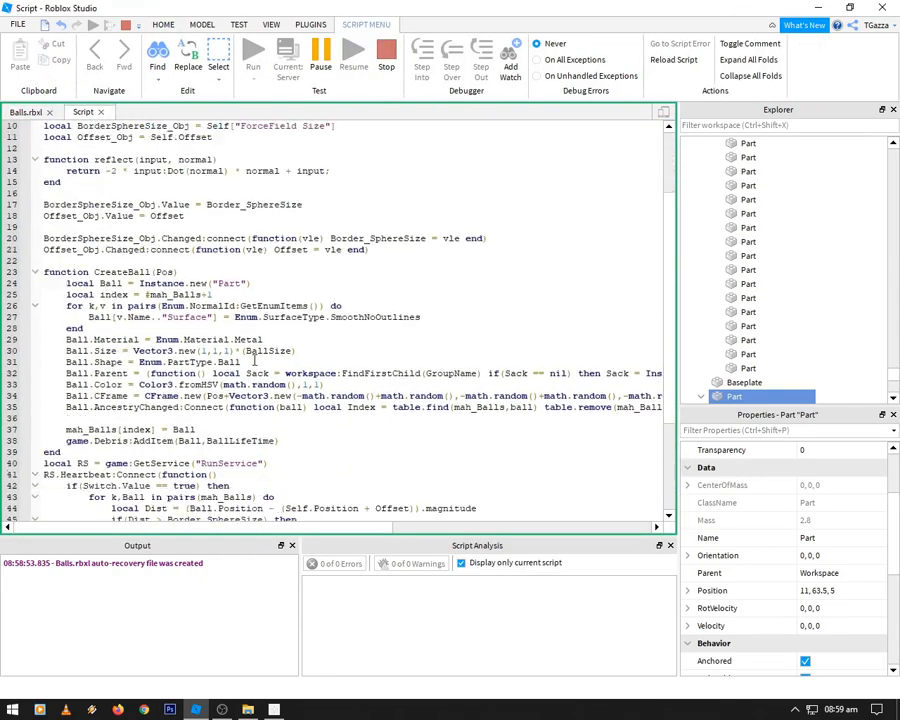
# Scroll to the RunService Heartbeat border-check code and select a variable in it.
pyautogui.scroll(-3)
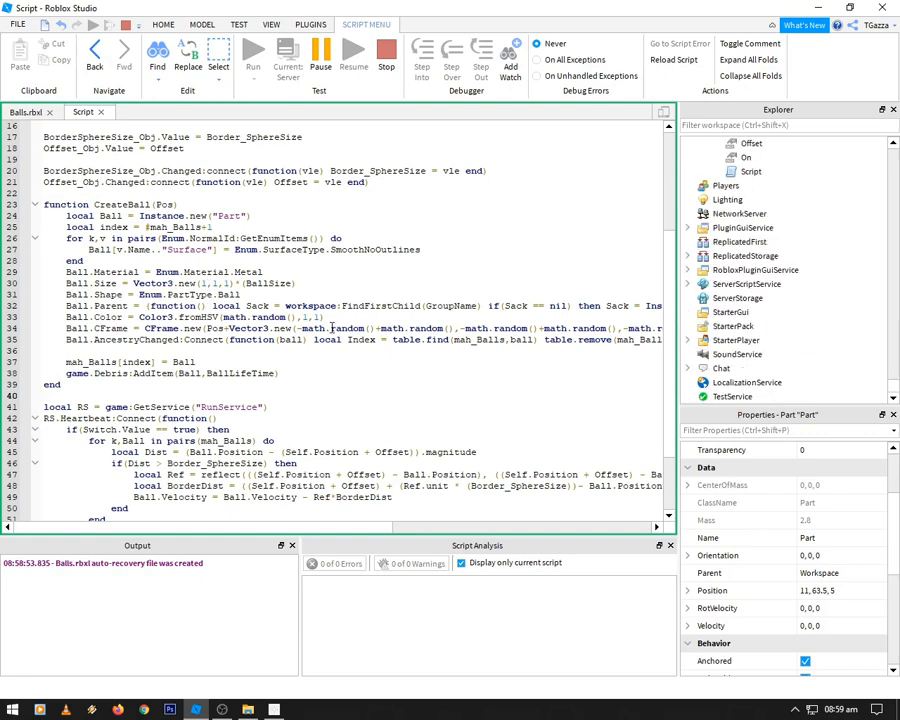
pyautogui.doubleClick(348, 328)
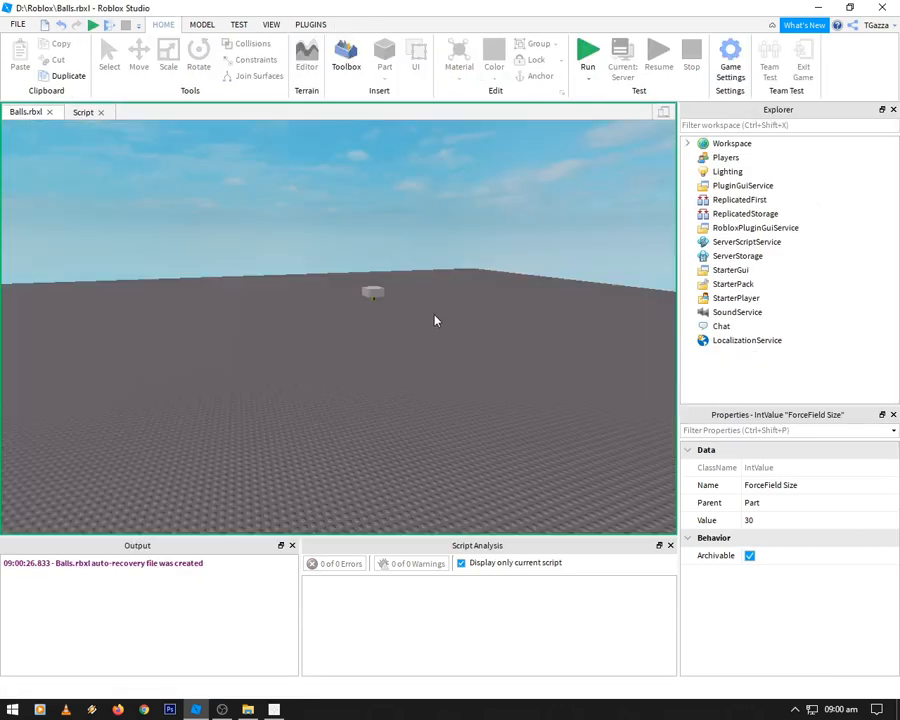
# Run the place so the balls stack into a tall column, then end the test.
pyautogui.click(588, 52)
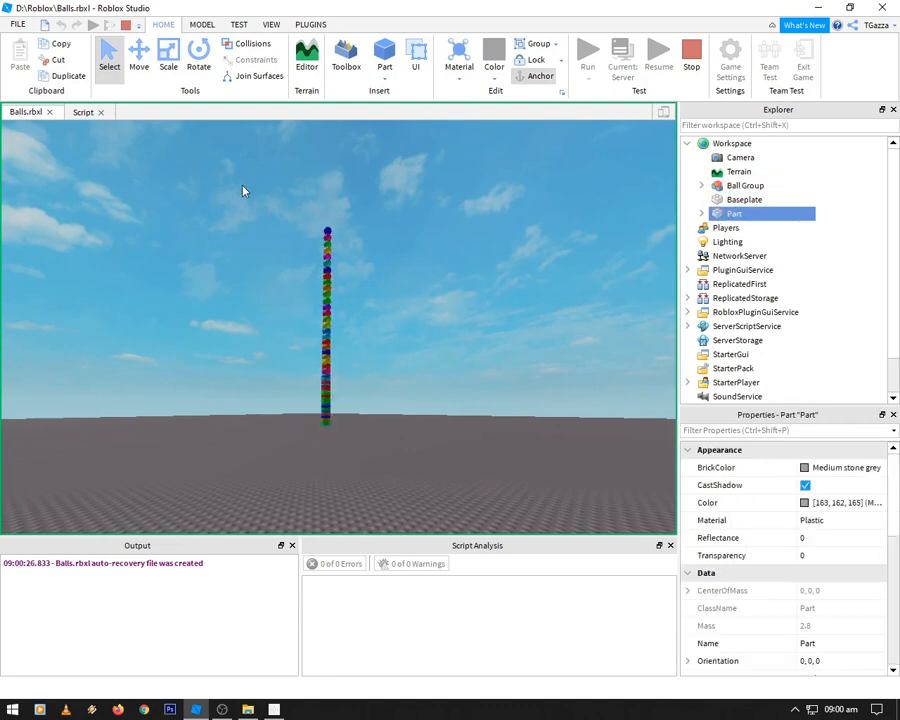
pyautogui.click(138, 56)
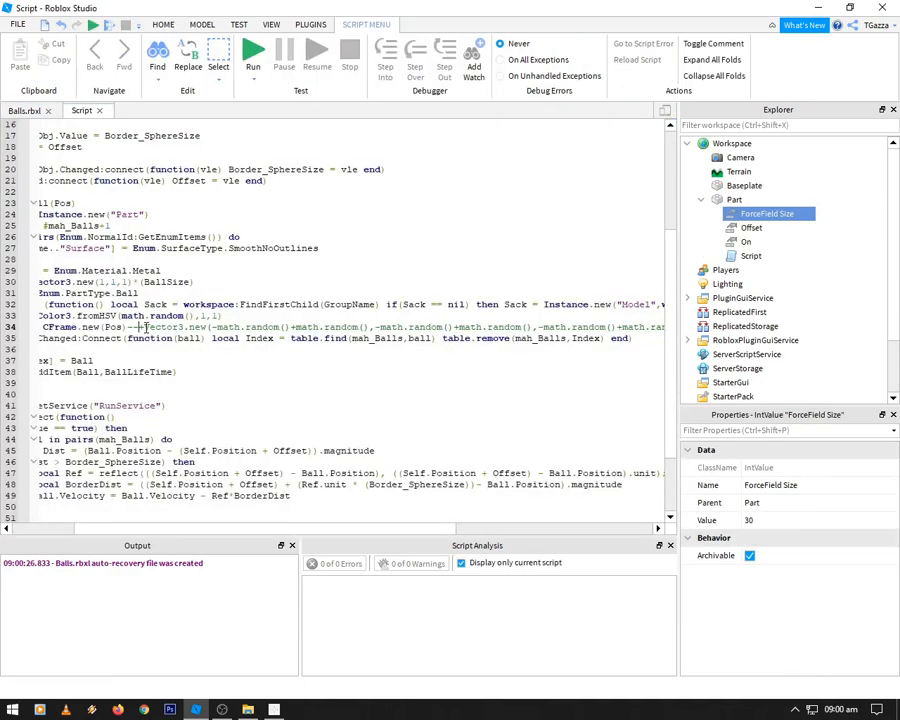
pyautogui.doubleClick(114, 326)
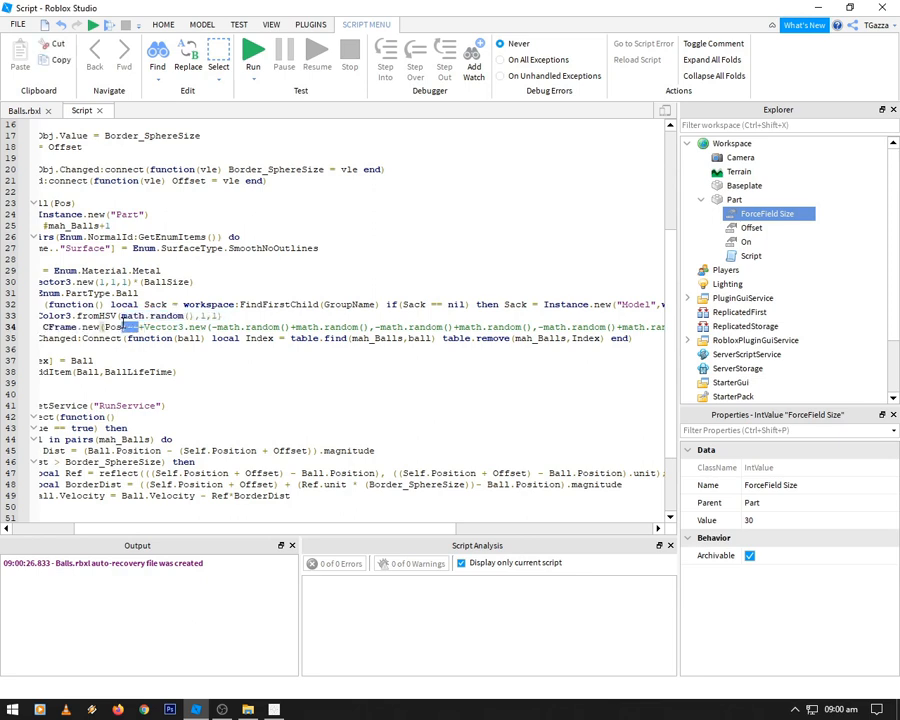
pyautogui.click(144, 368)
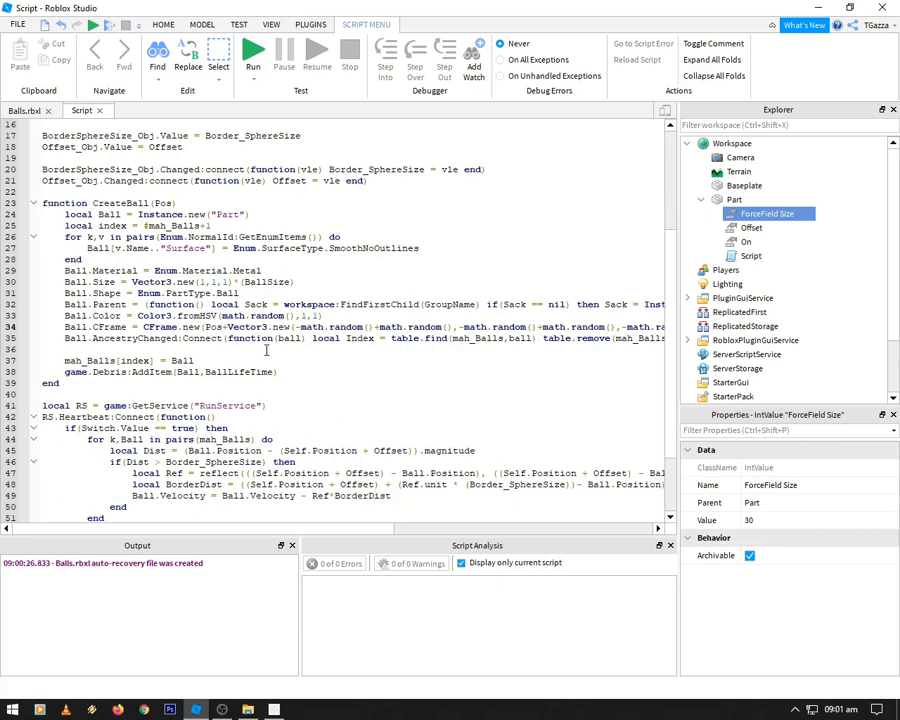
pyautogui.scroll(3)
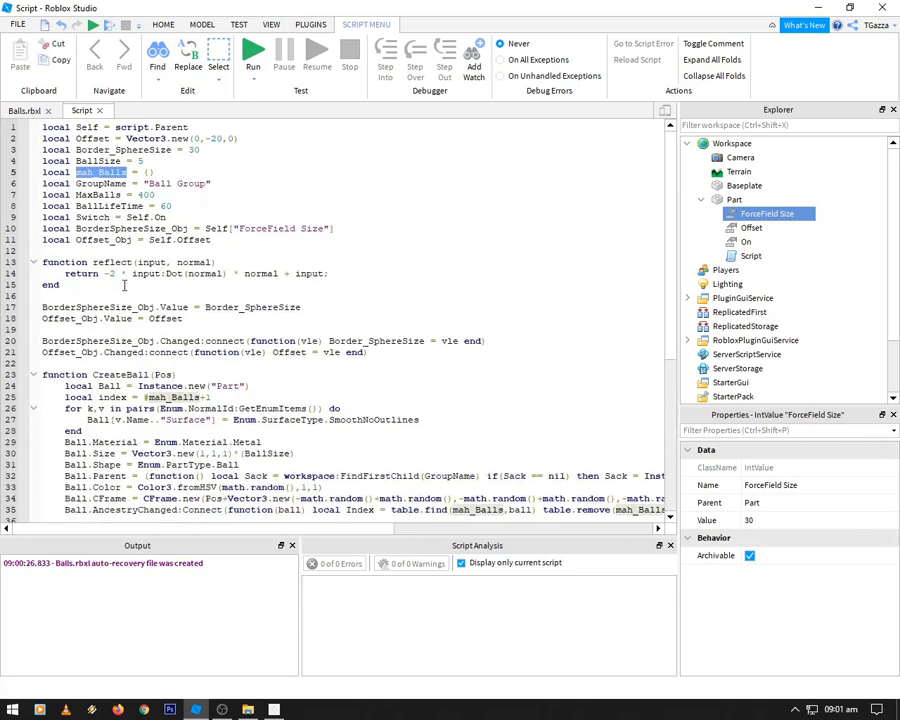
pyautogui.scroll(-3)
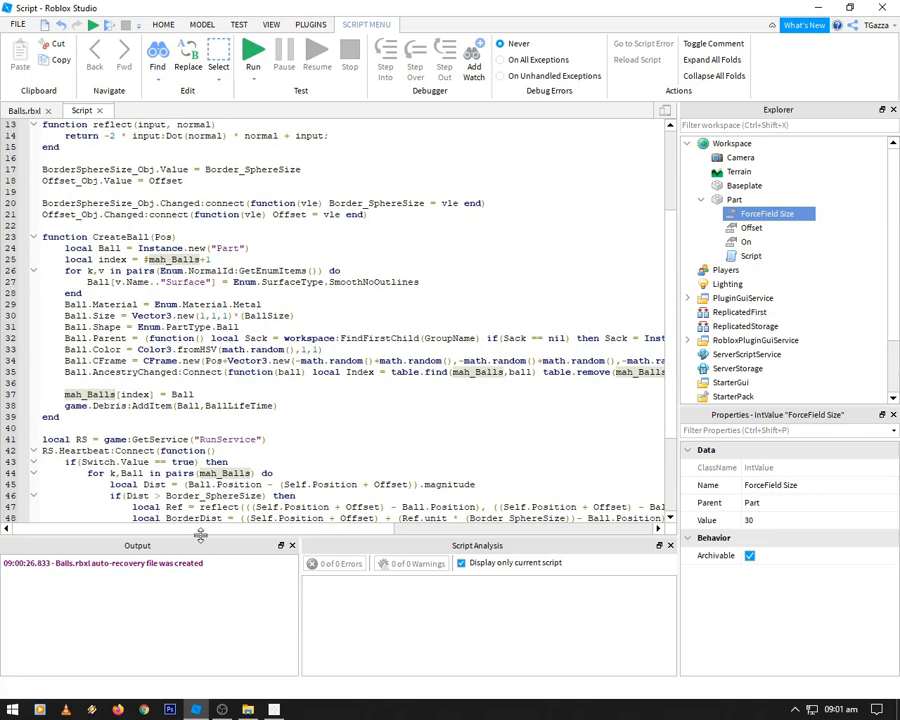
pyautogui.hscroll(3)
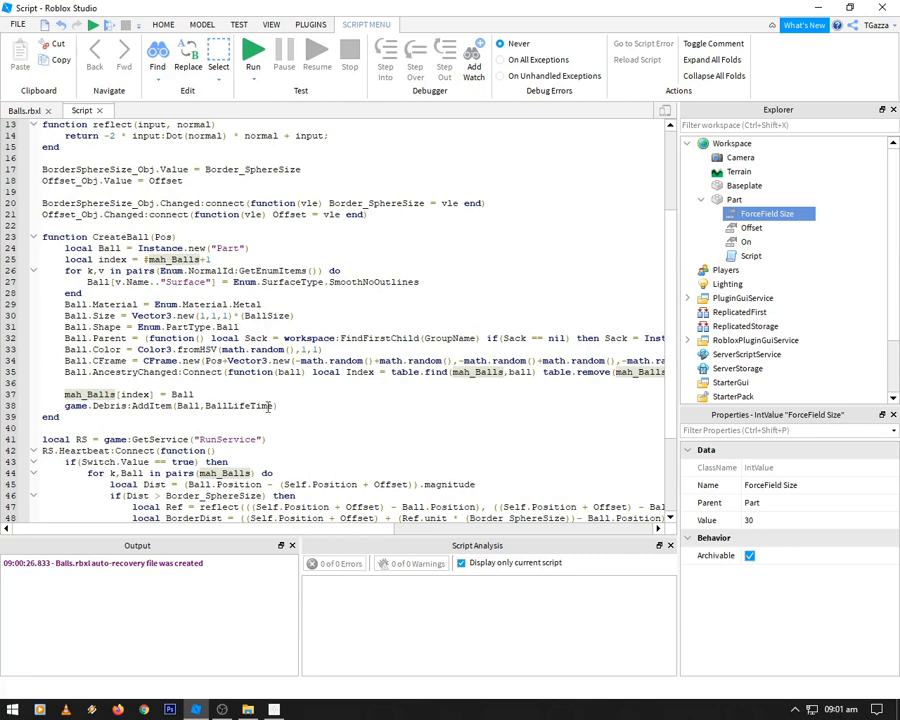
pyautogui.scroll(-3)
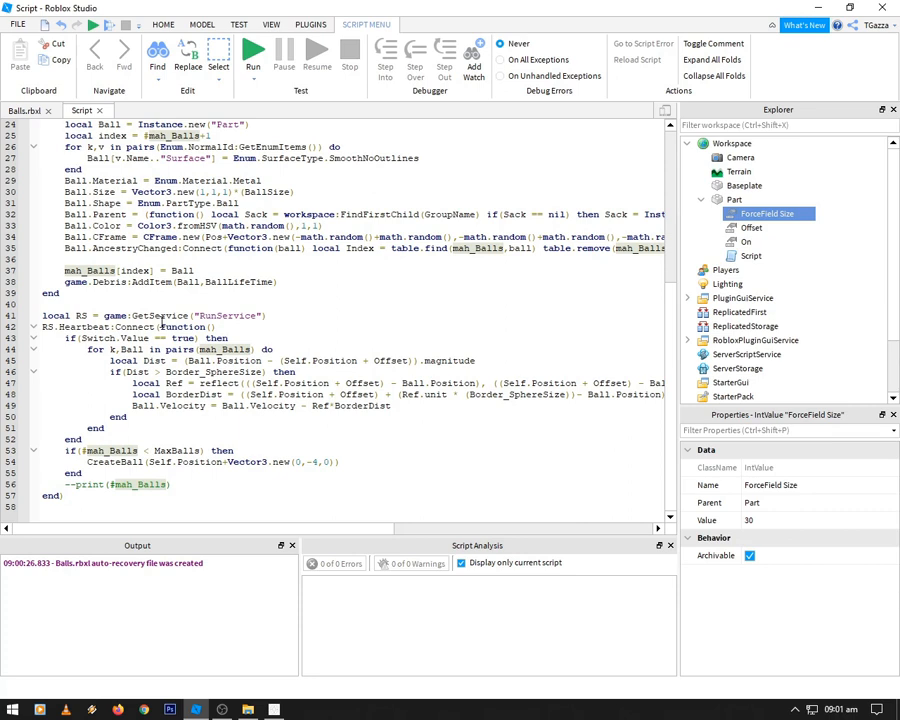
pyautogui.moveTo(236, 320)
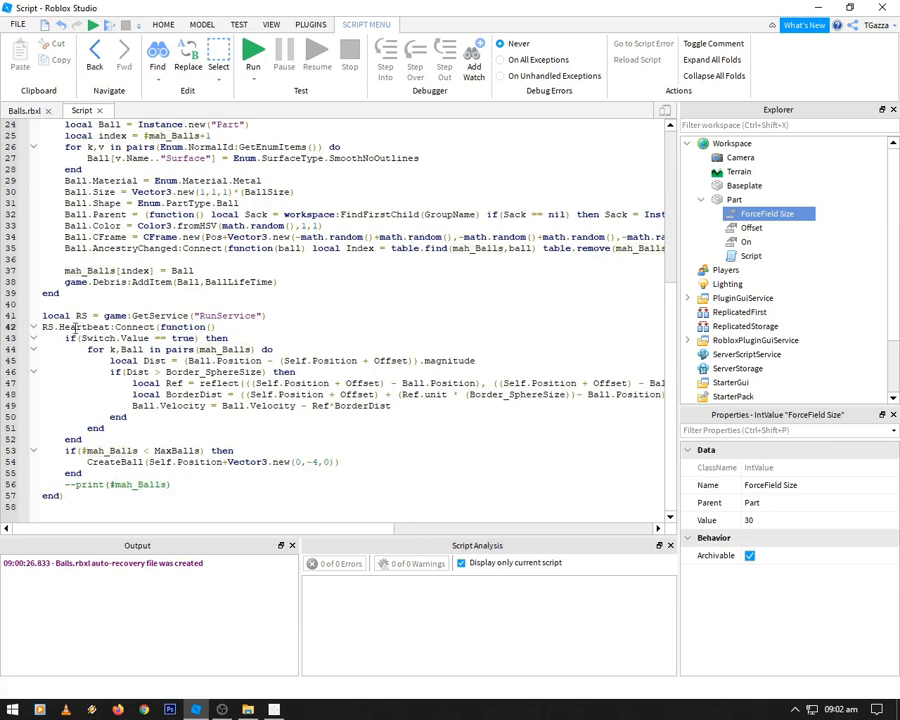
pyautogui.doubleClick(84, 328)
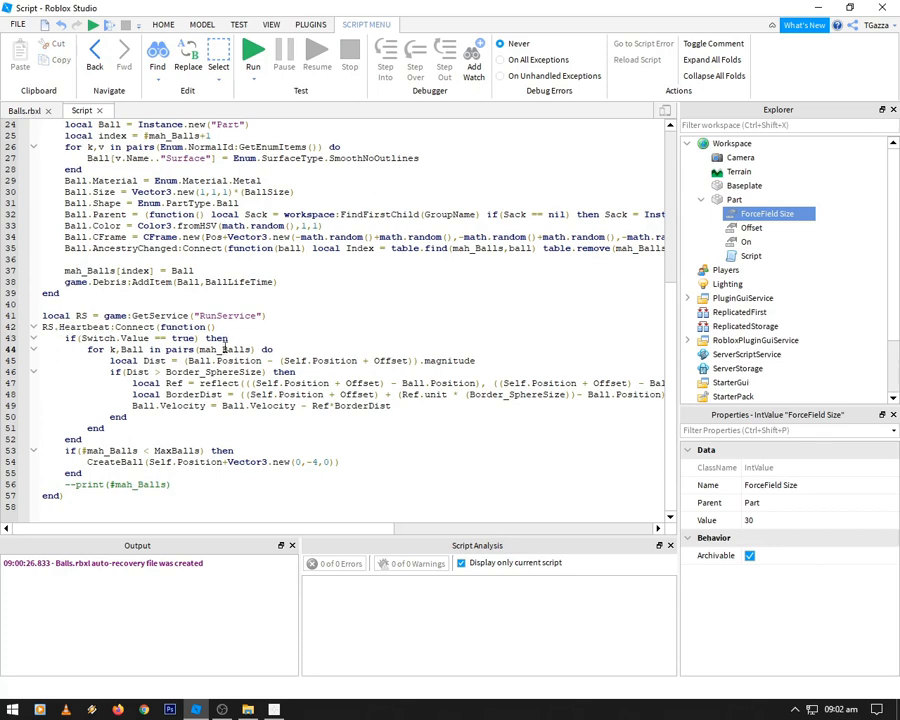
pyautogui.doubleClick(224, 348)
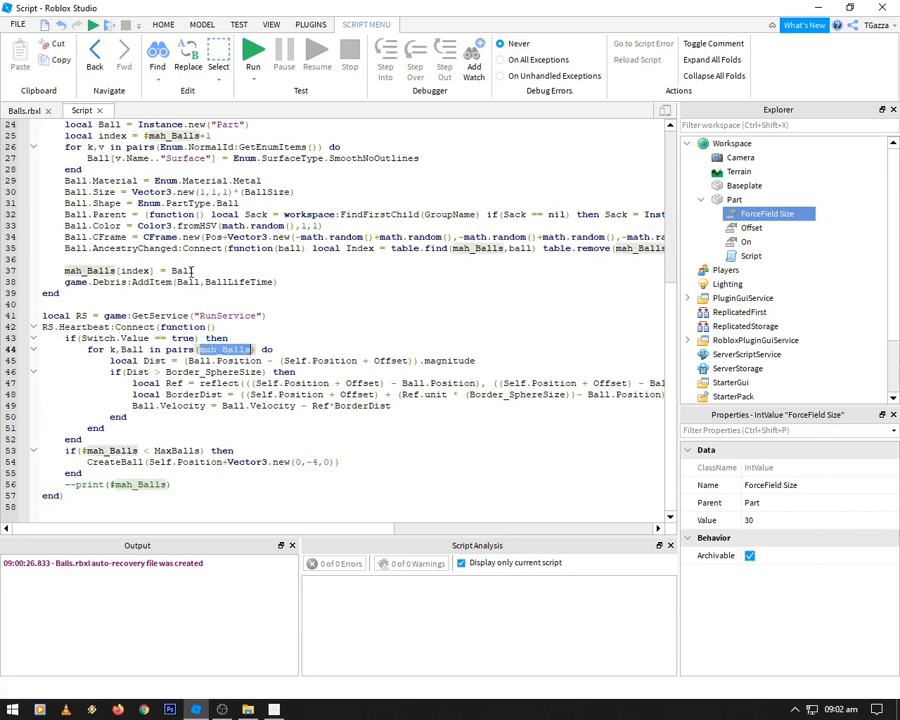
pyautogui.scroll(3)
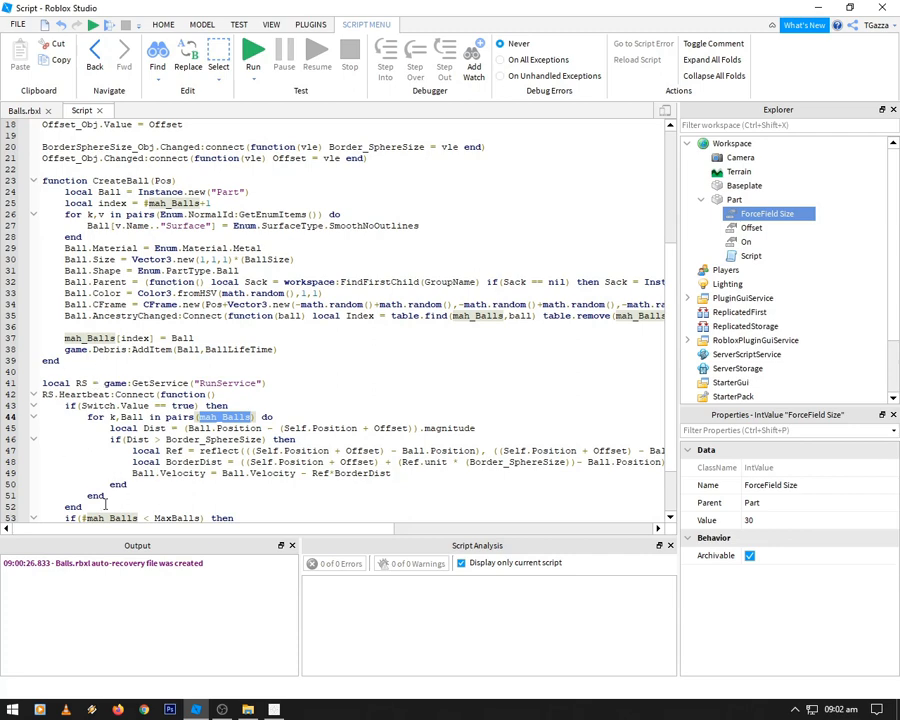
pyautogui.scroll(-3)
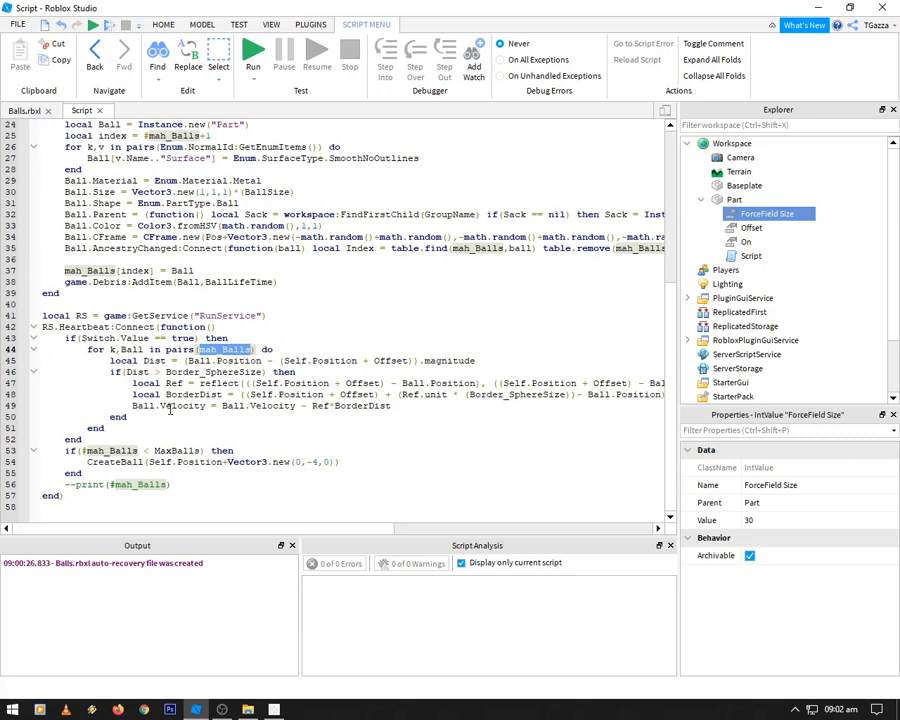
pyautogui.moveTo(304, 414)
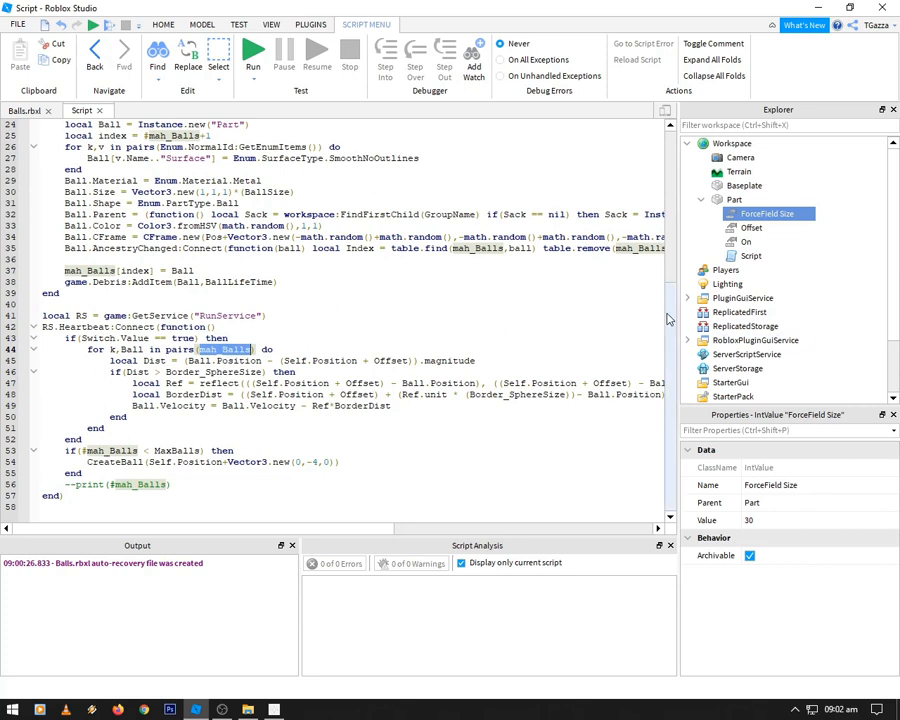
pyautogui.scroll(3)
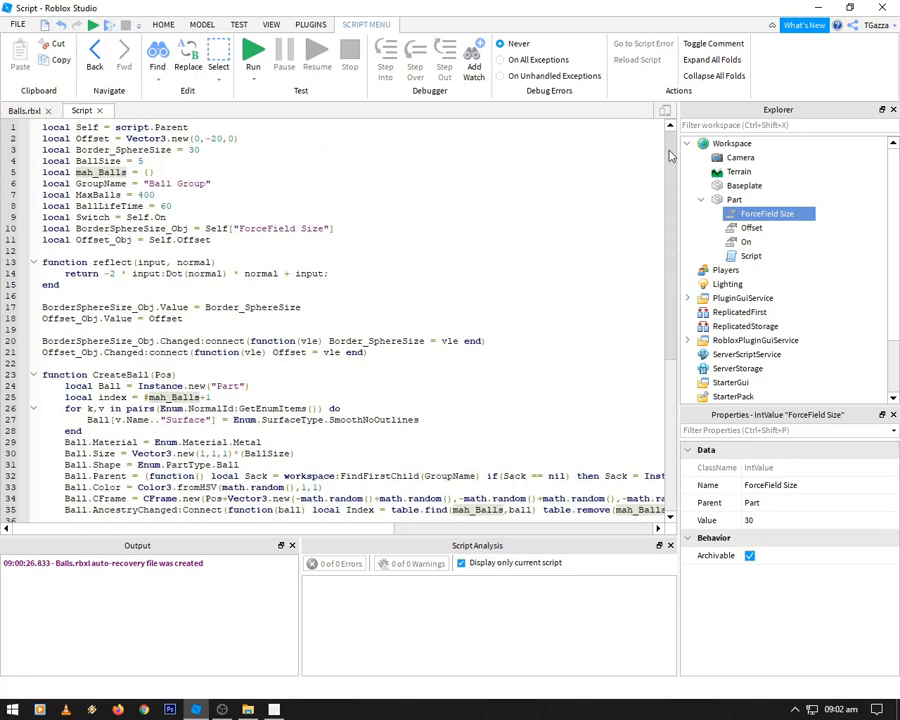
pyautogui.scroll(-3)
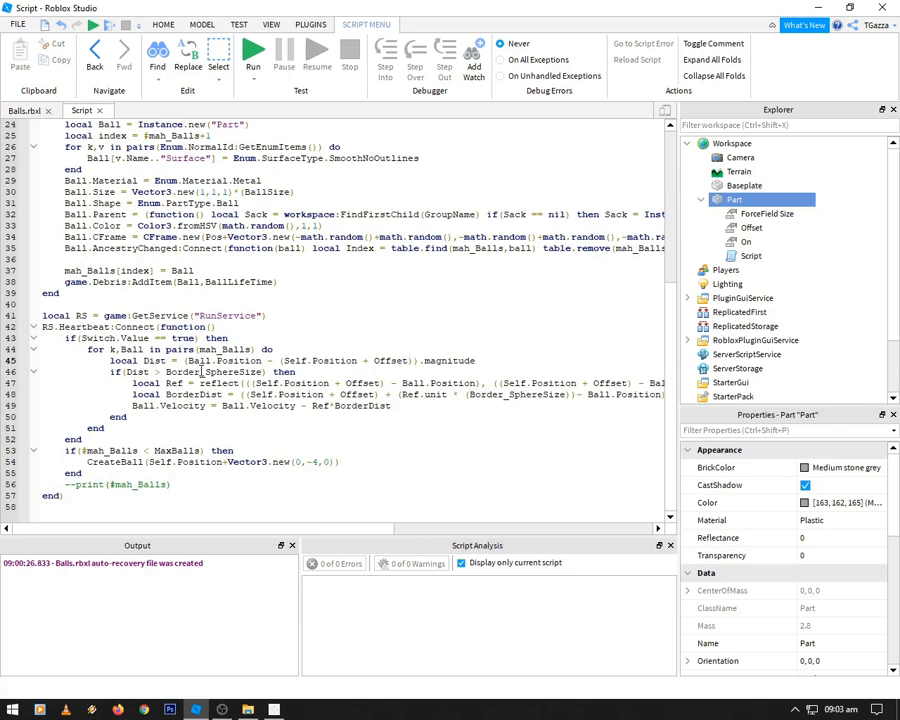
pyautogui.doubleClick(216, 370)
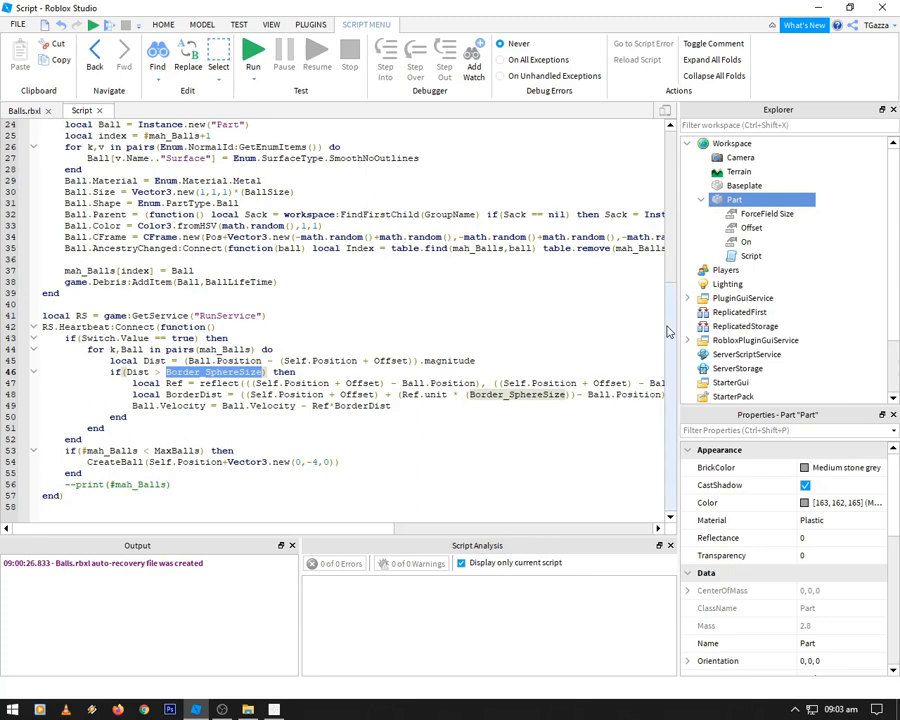
pyautogui.scroll(3)
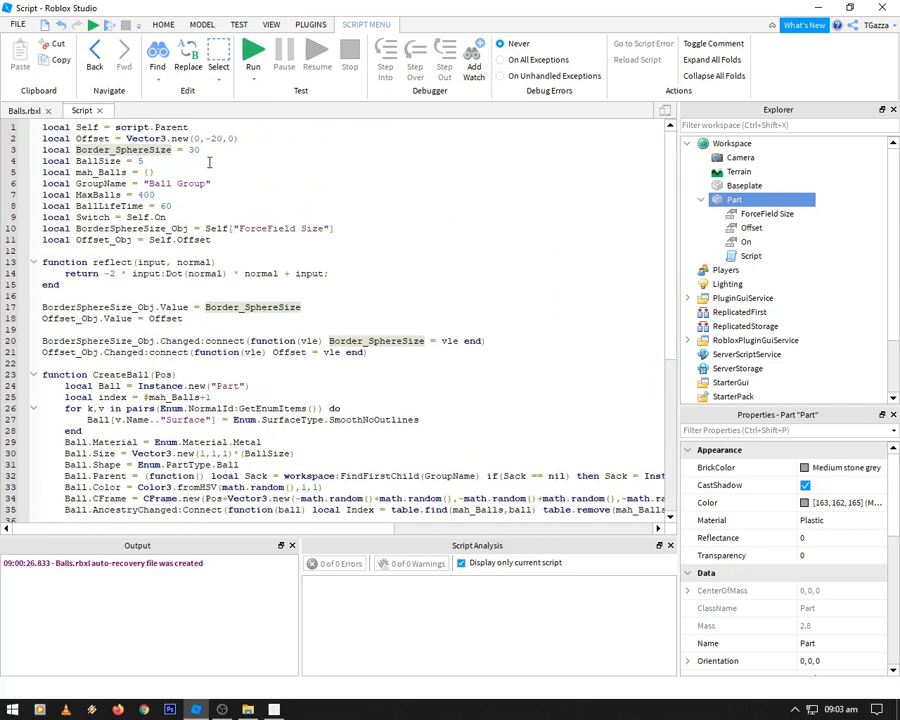
pyautogui.scroll(-3)
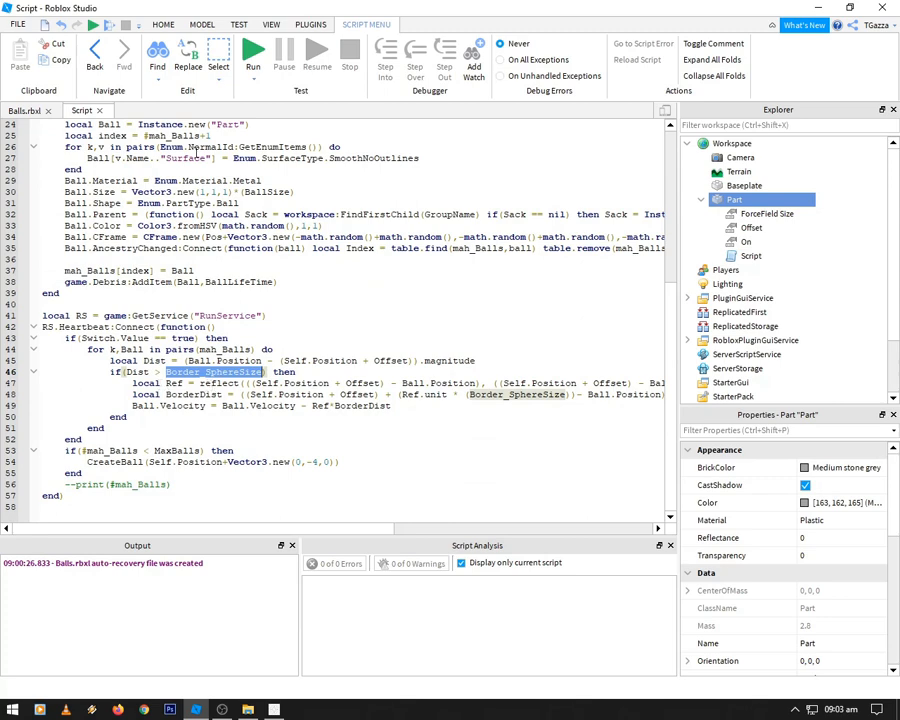
pyautogui.scroll(3)
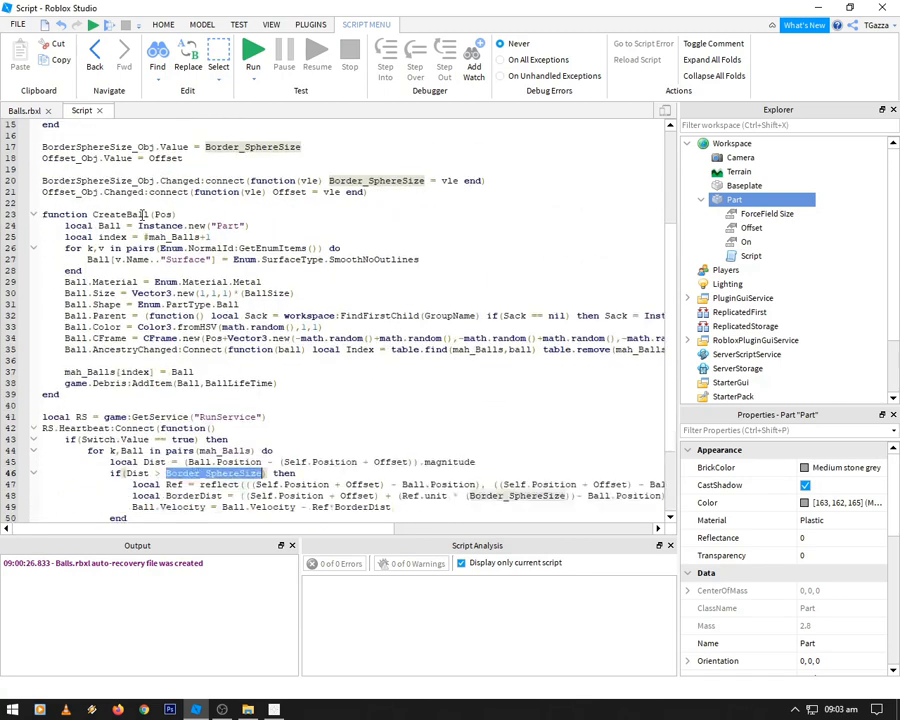
pyautogui.scroll(-3)
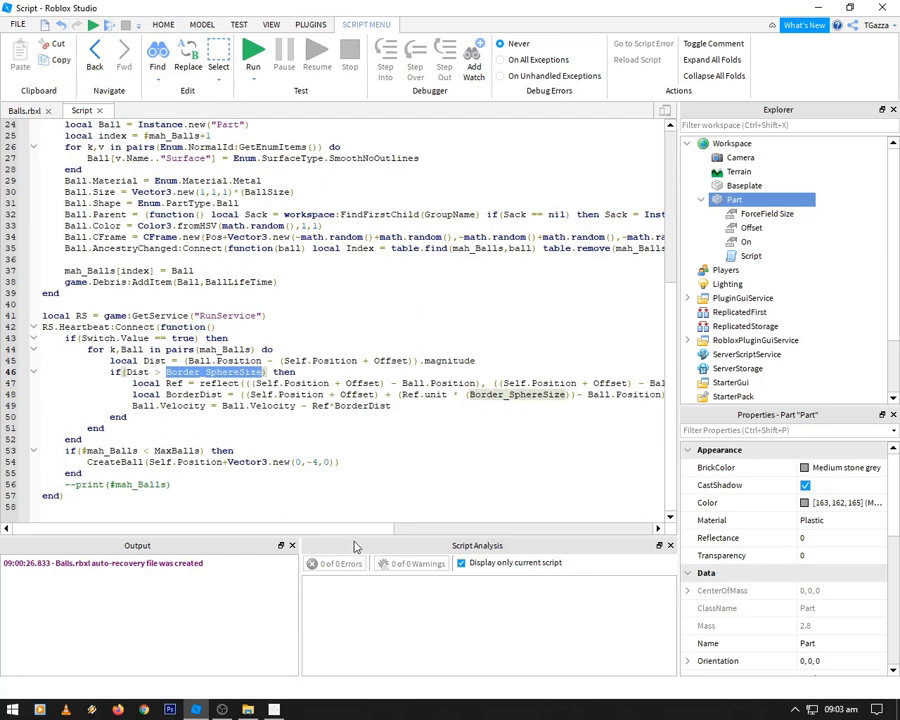
pyautogui.hscroll(3)
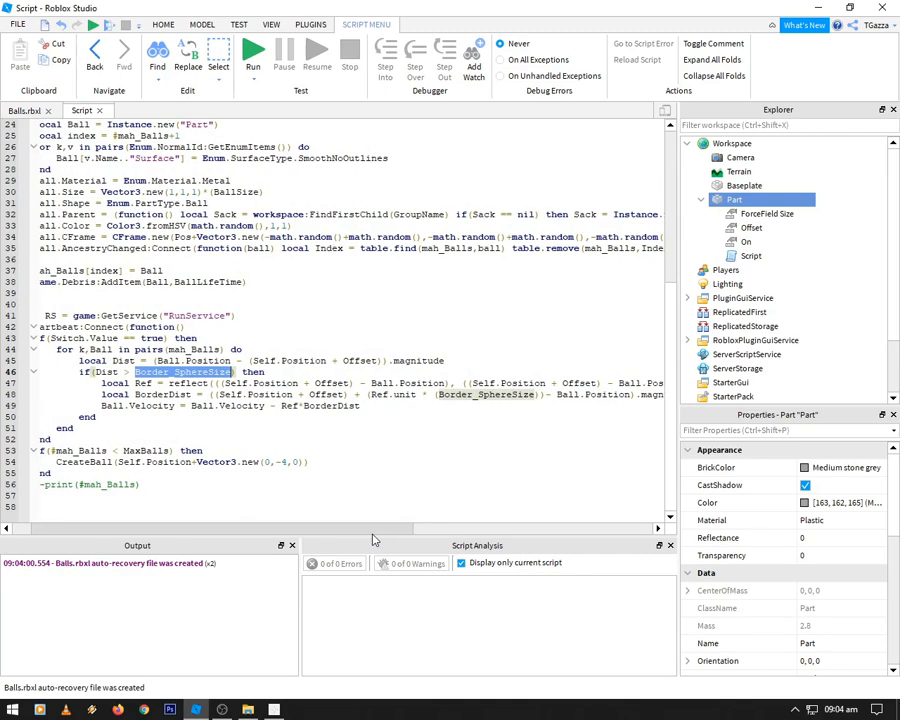
pyautogui.hscroll(3)
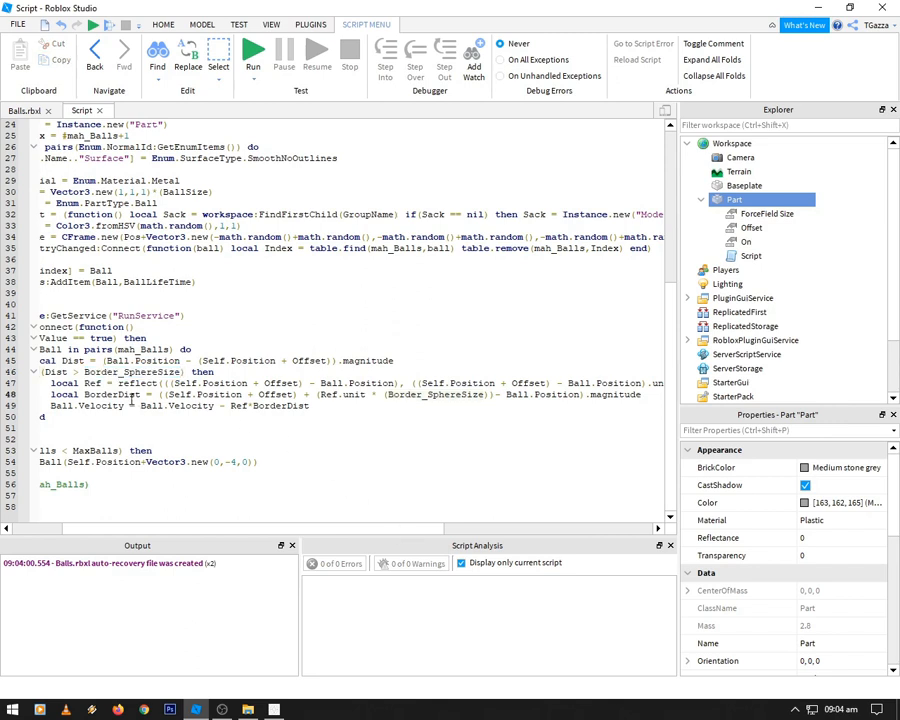
pyautogui.doubleClick(112, 394)
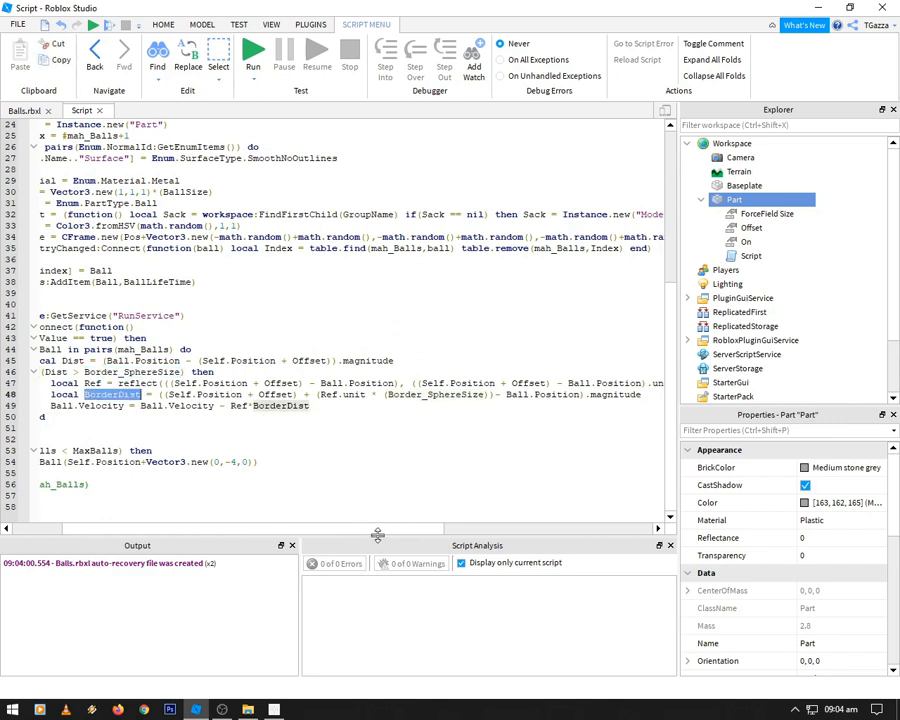
pyautogui.hscroll(3)
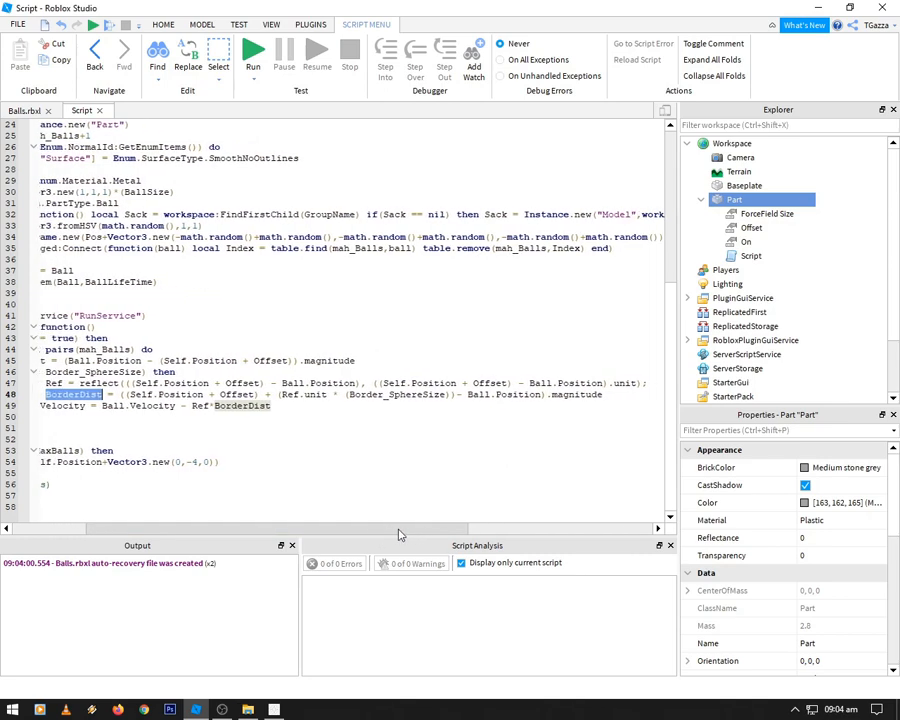
pyautogui.hscroll(-3)
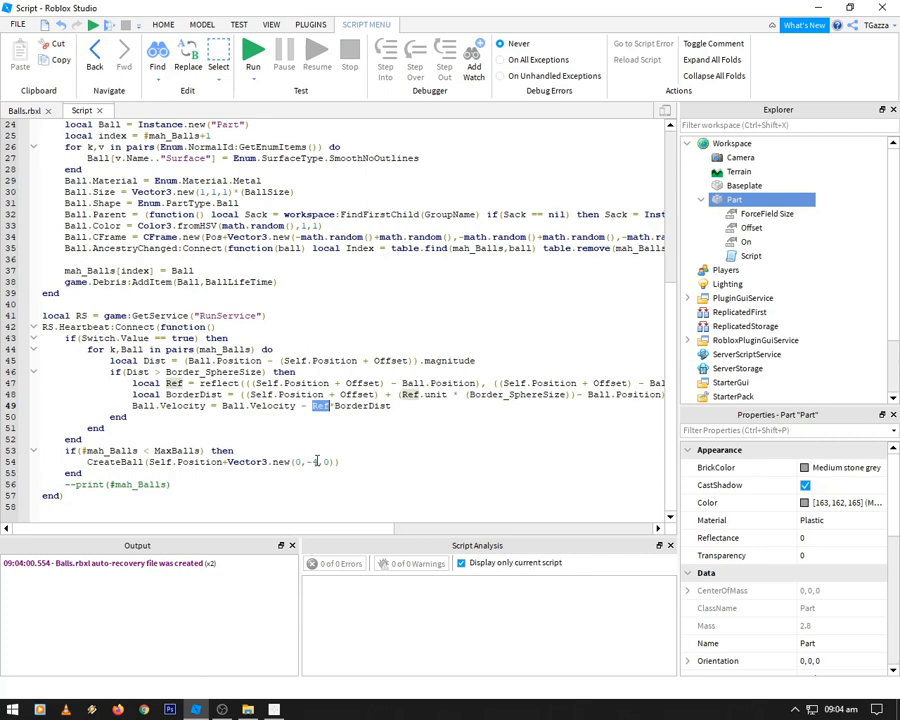
pyautogui.write('-4')
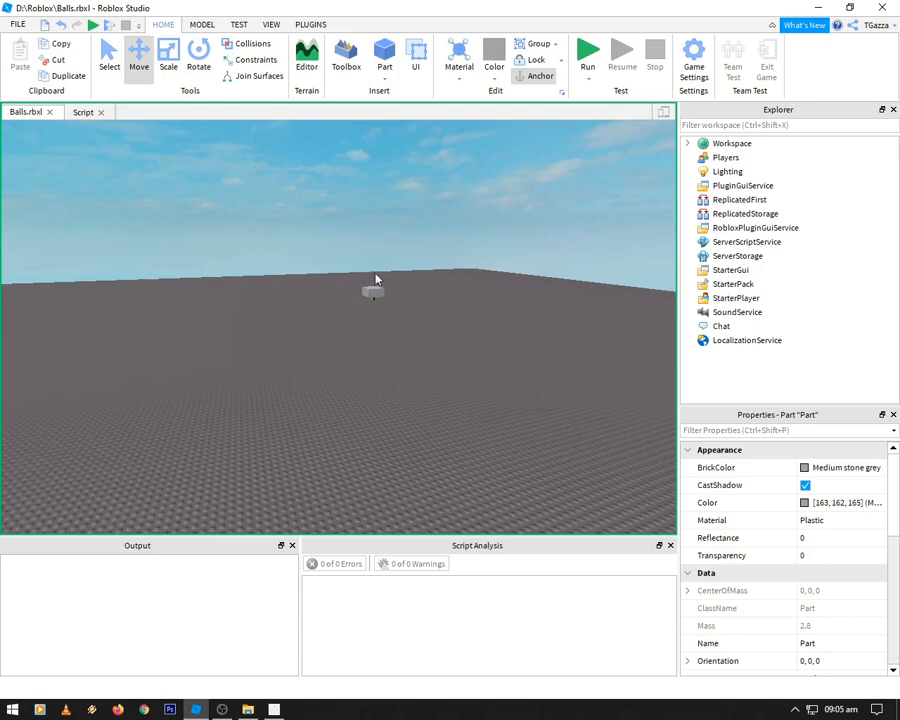
# Run the place and drag the spawner Part sideways with Move so the cloud follows.
pyautogui.click(588, 50)
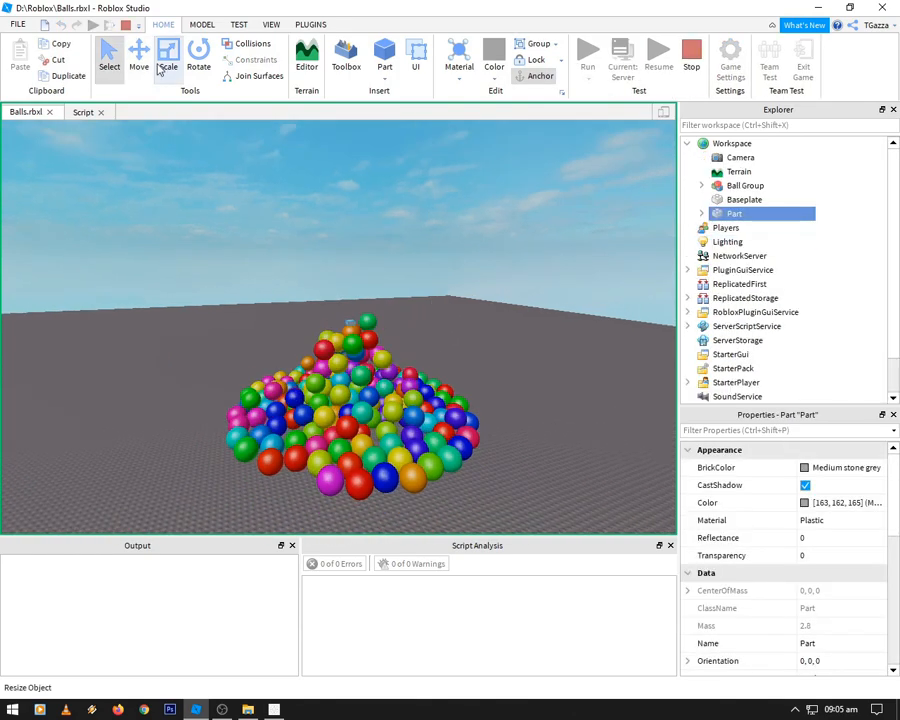
pyautogui.click(138, 56)
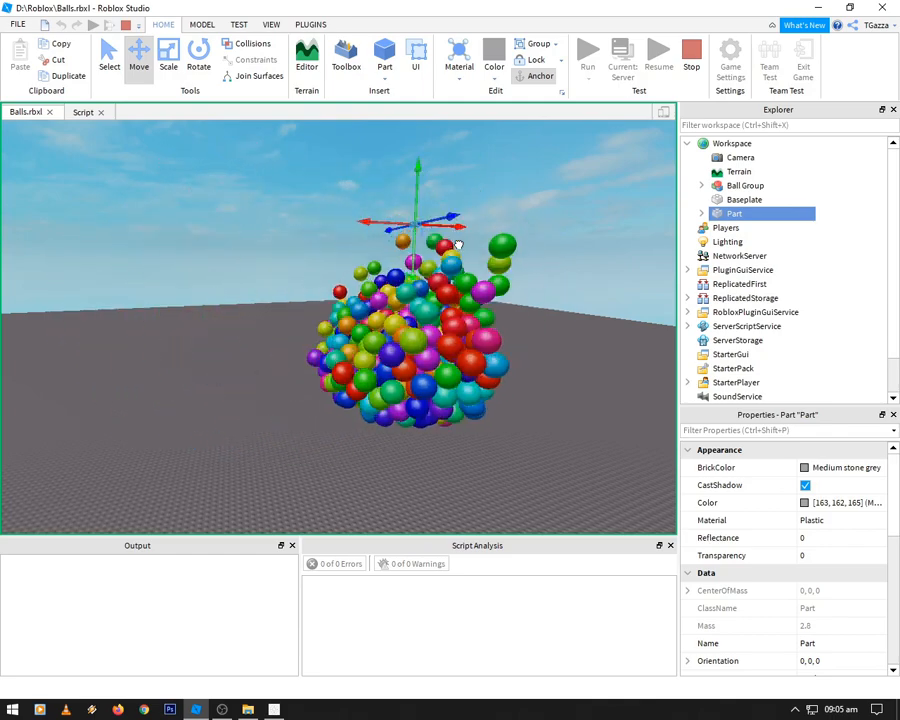
pyautogui.moveTo(456, 244); pyautogui.dragTo(396, 232)
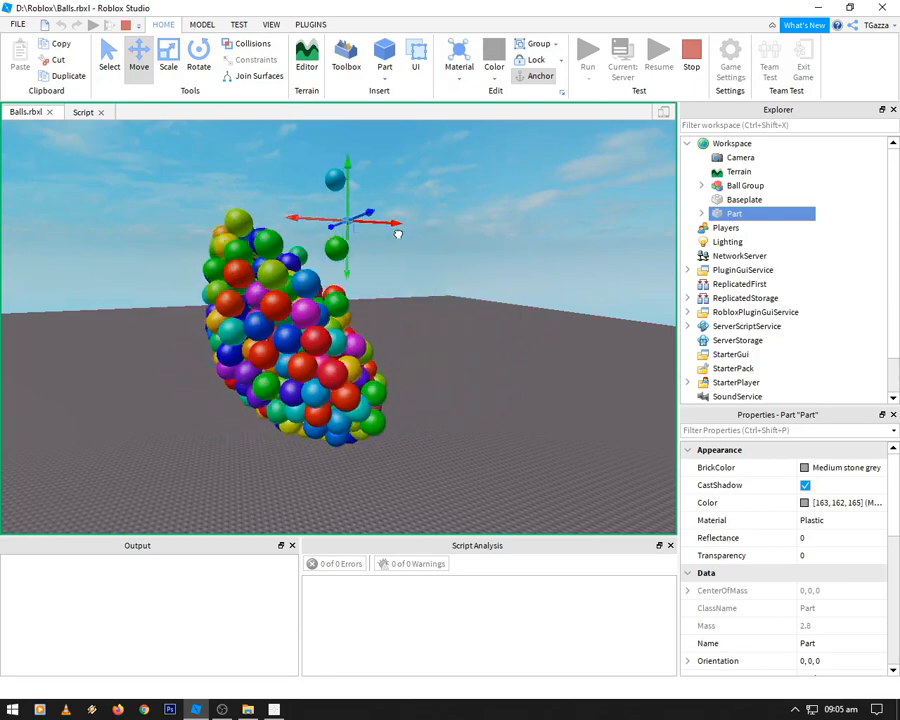